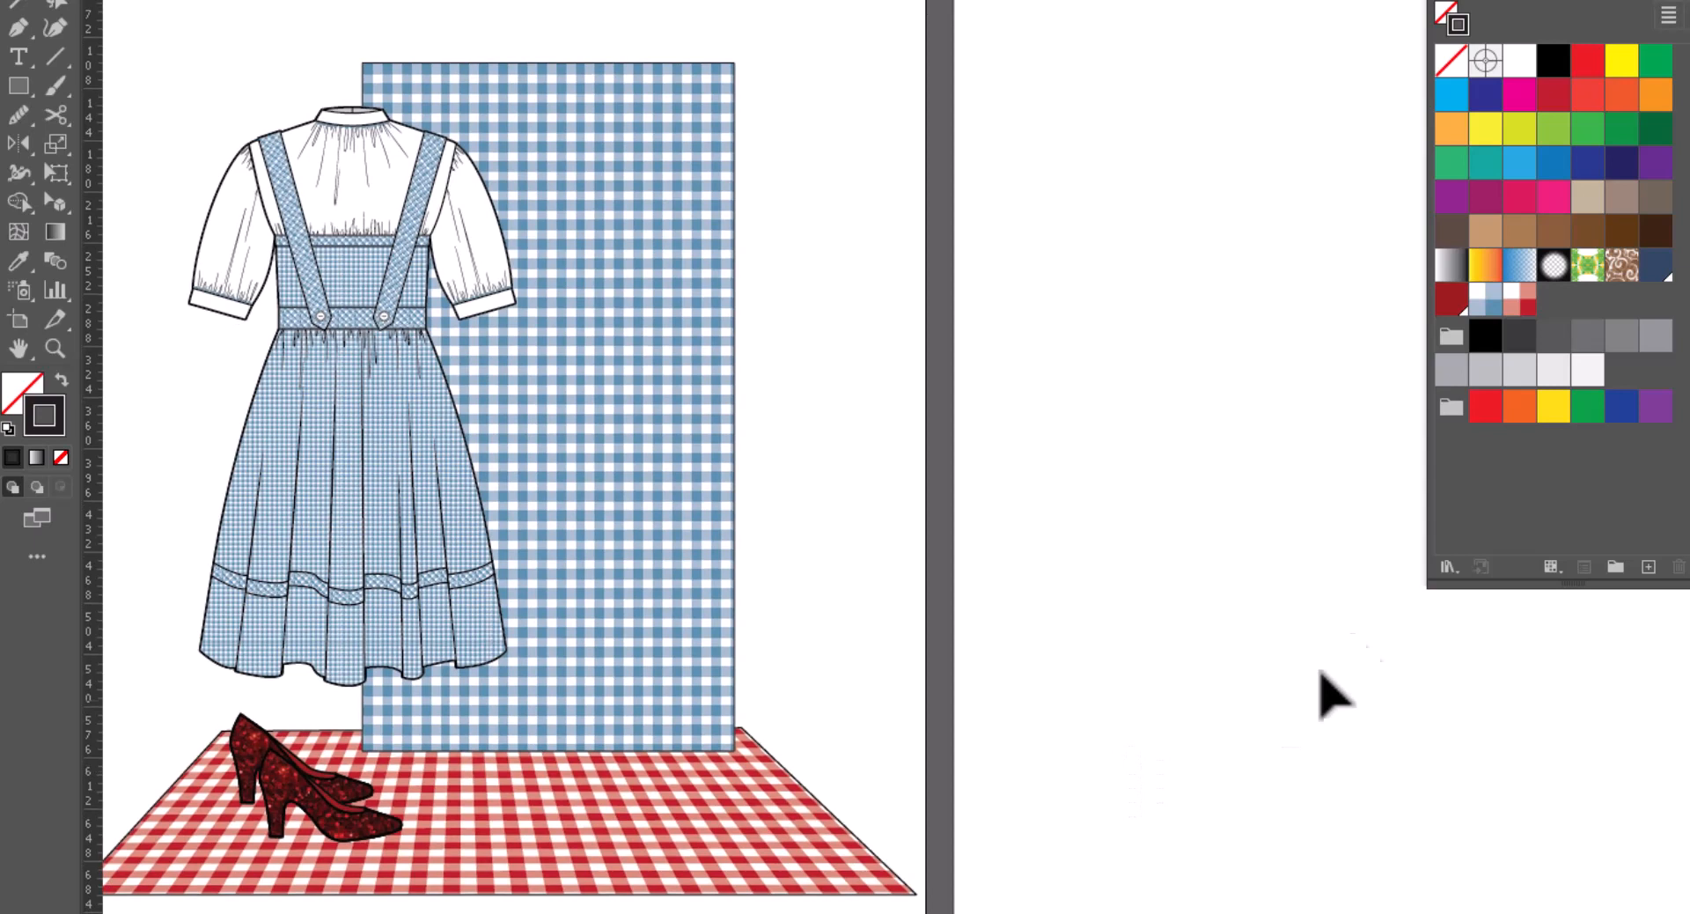
mouse_move(1304, 412)
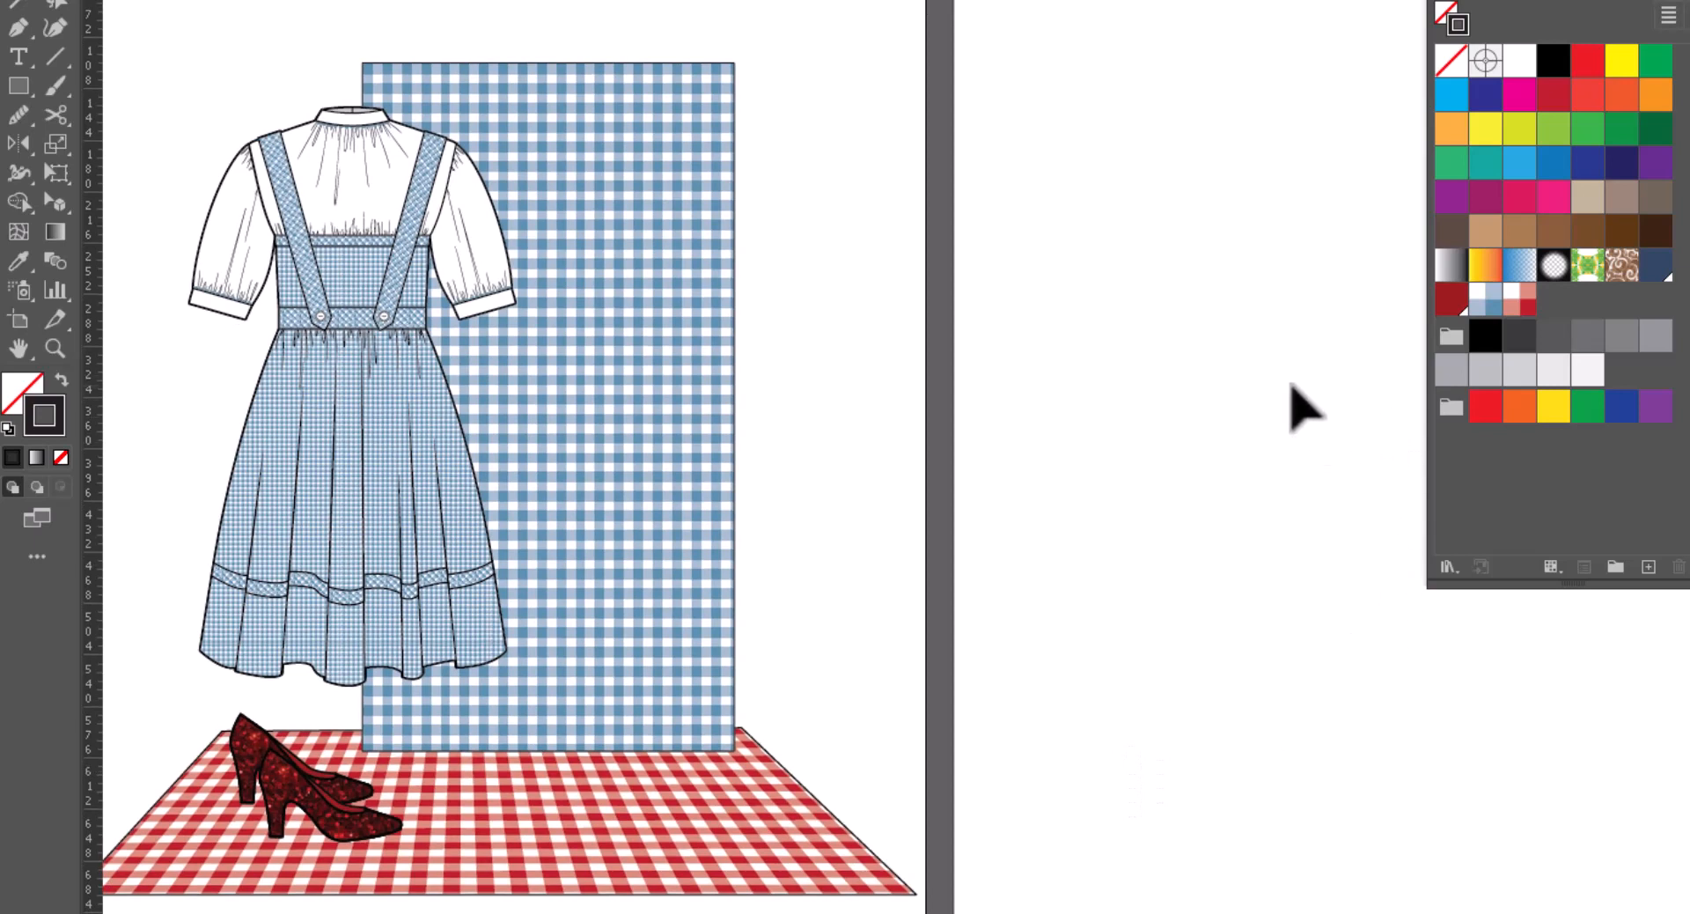
mouse_move(1249, 366)
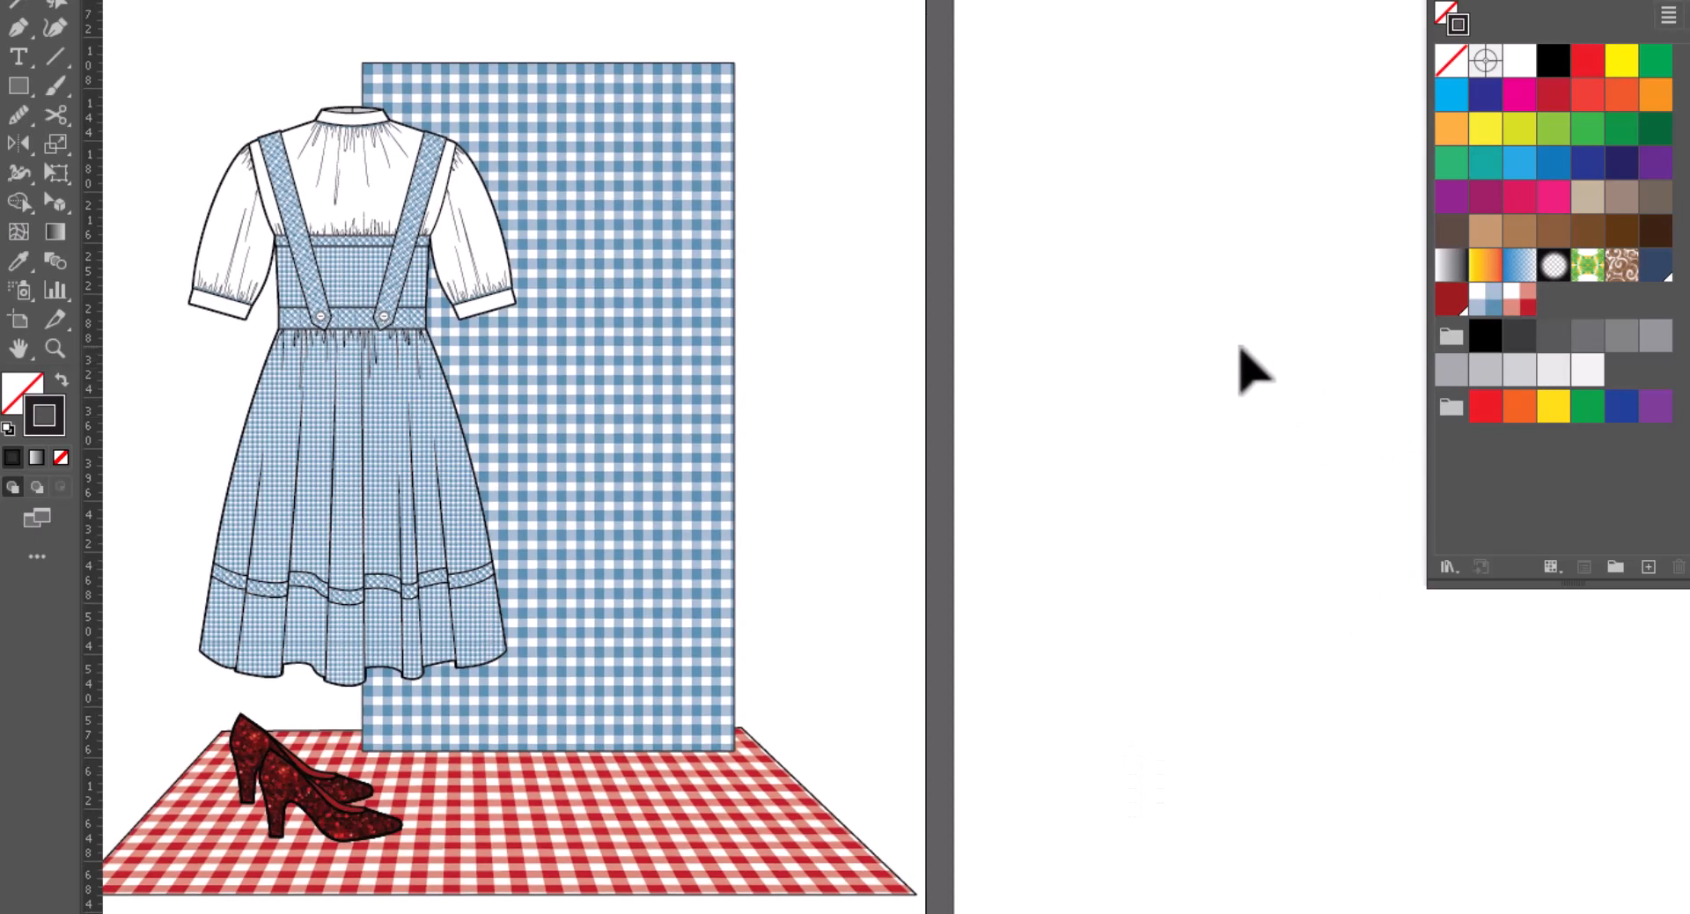
mouse_move(1163, 285)
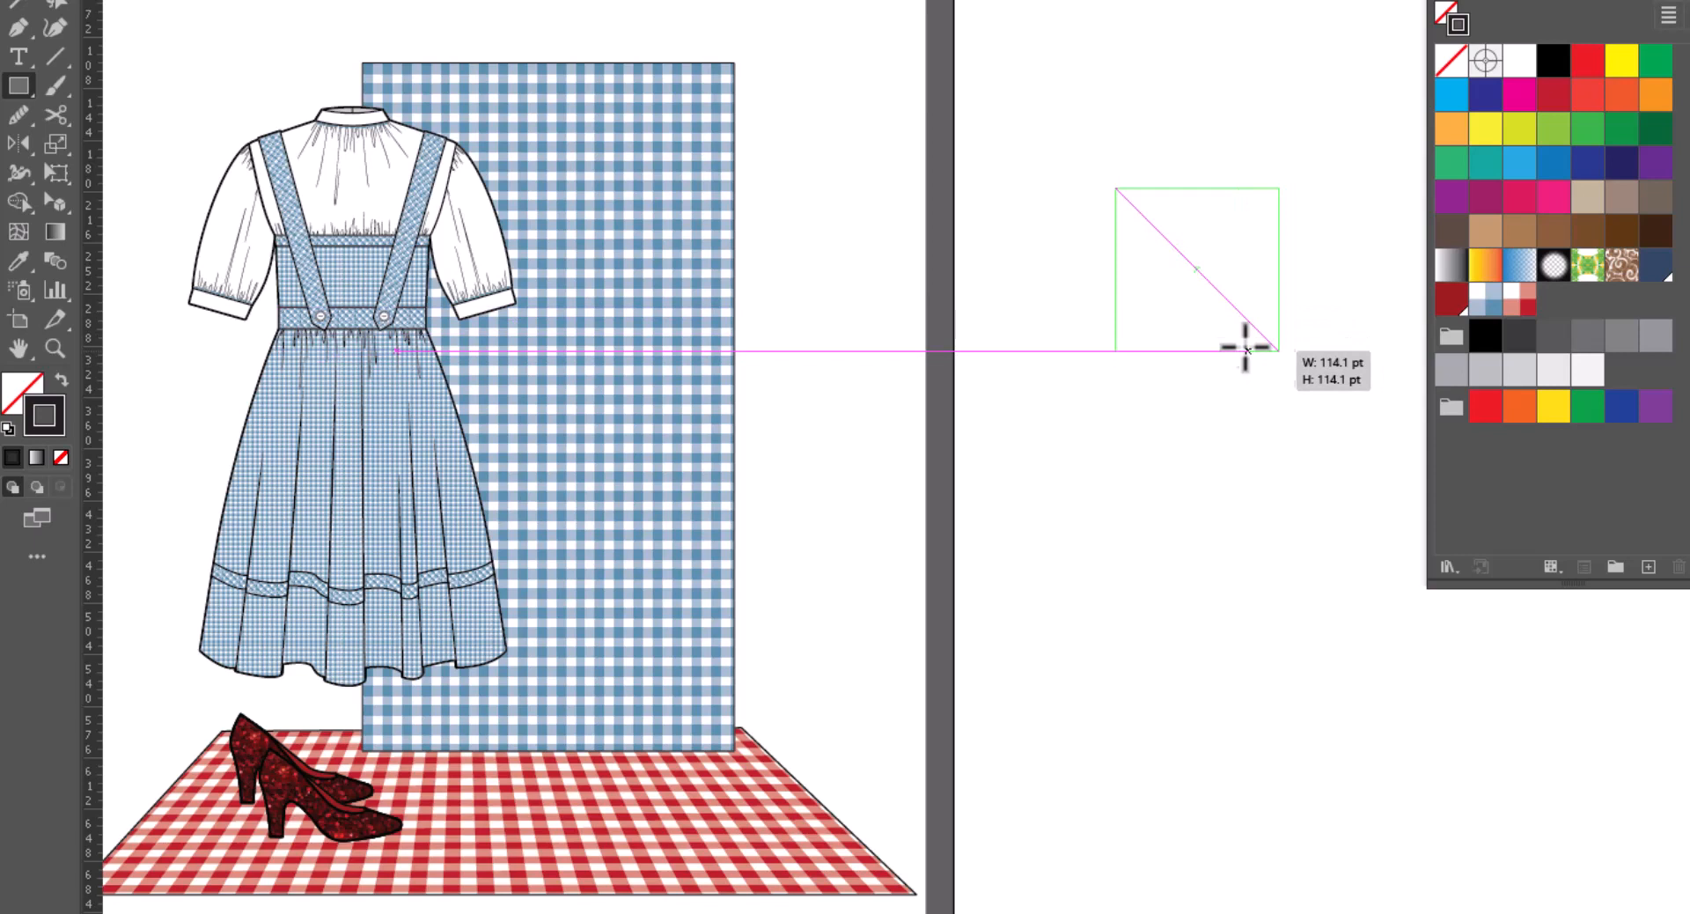
Draw a square on the empty artboard with the Rectangle tool.
left_click_drag(1245, 347, 1182, 269)
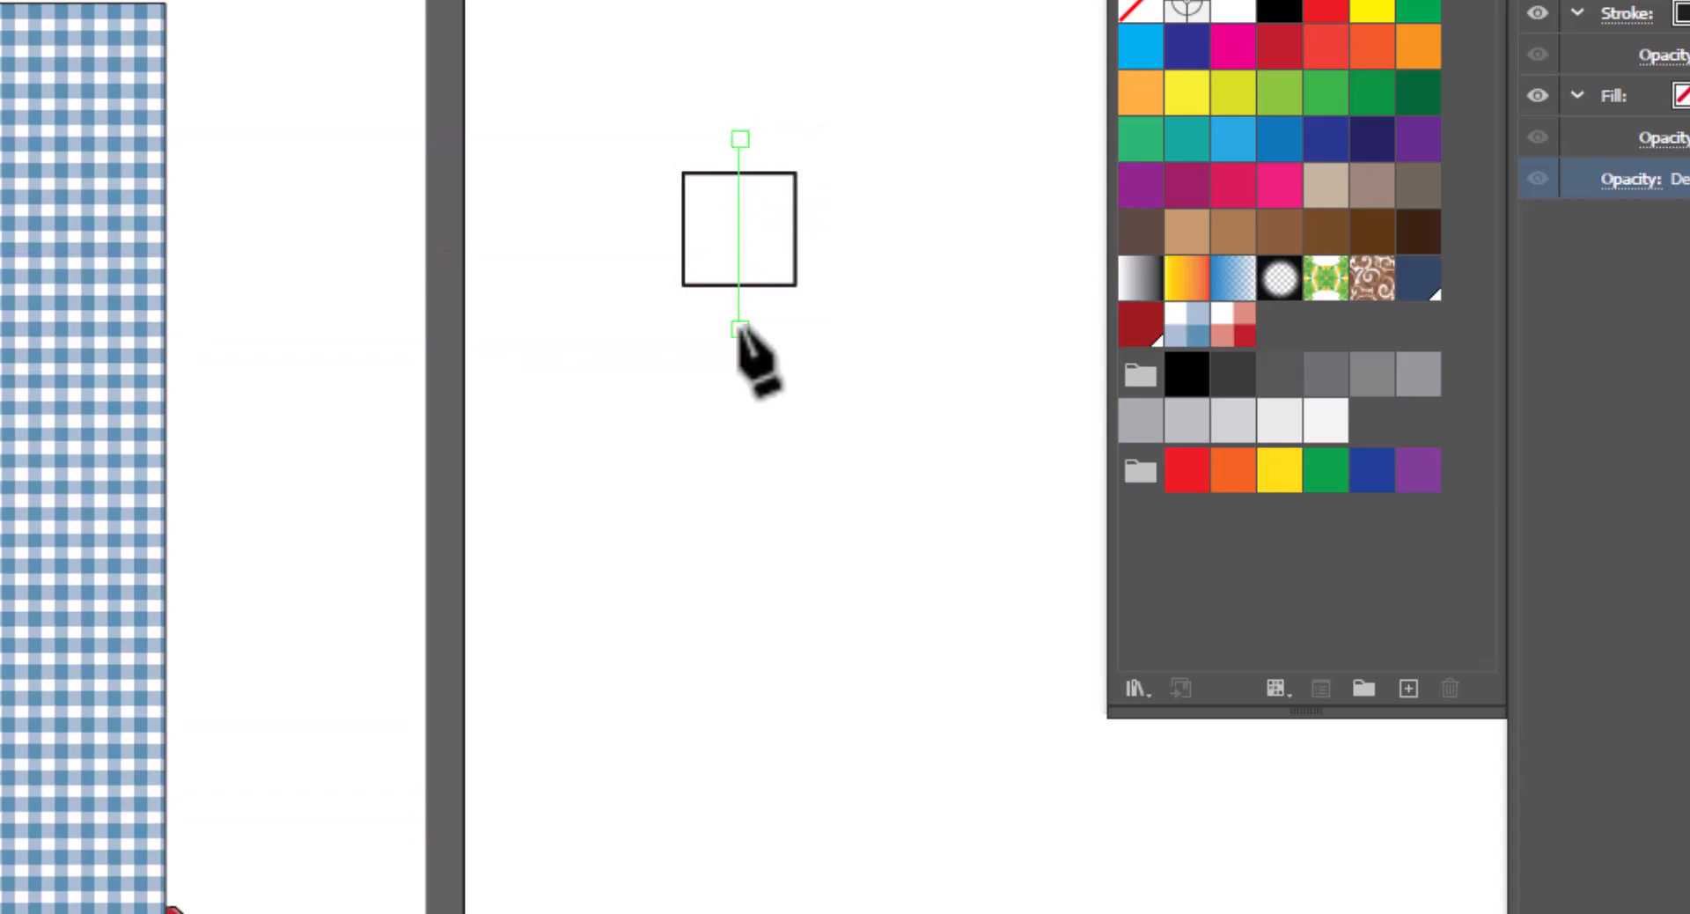
mouse_move(739, 328)
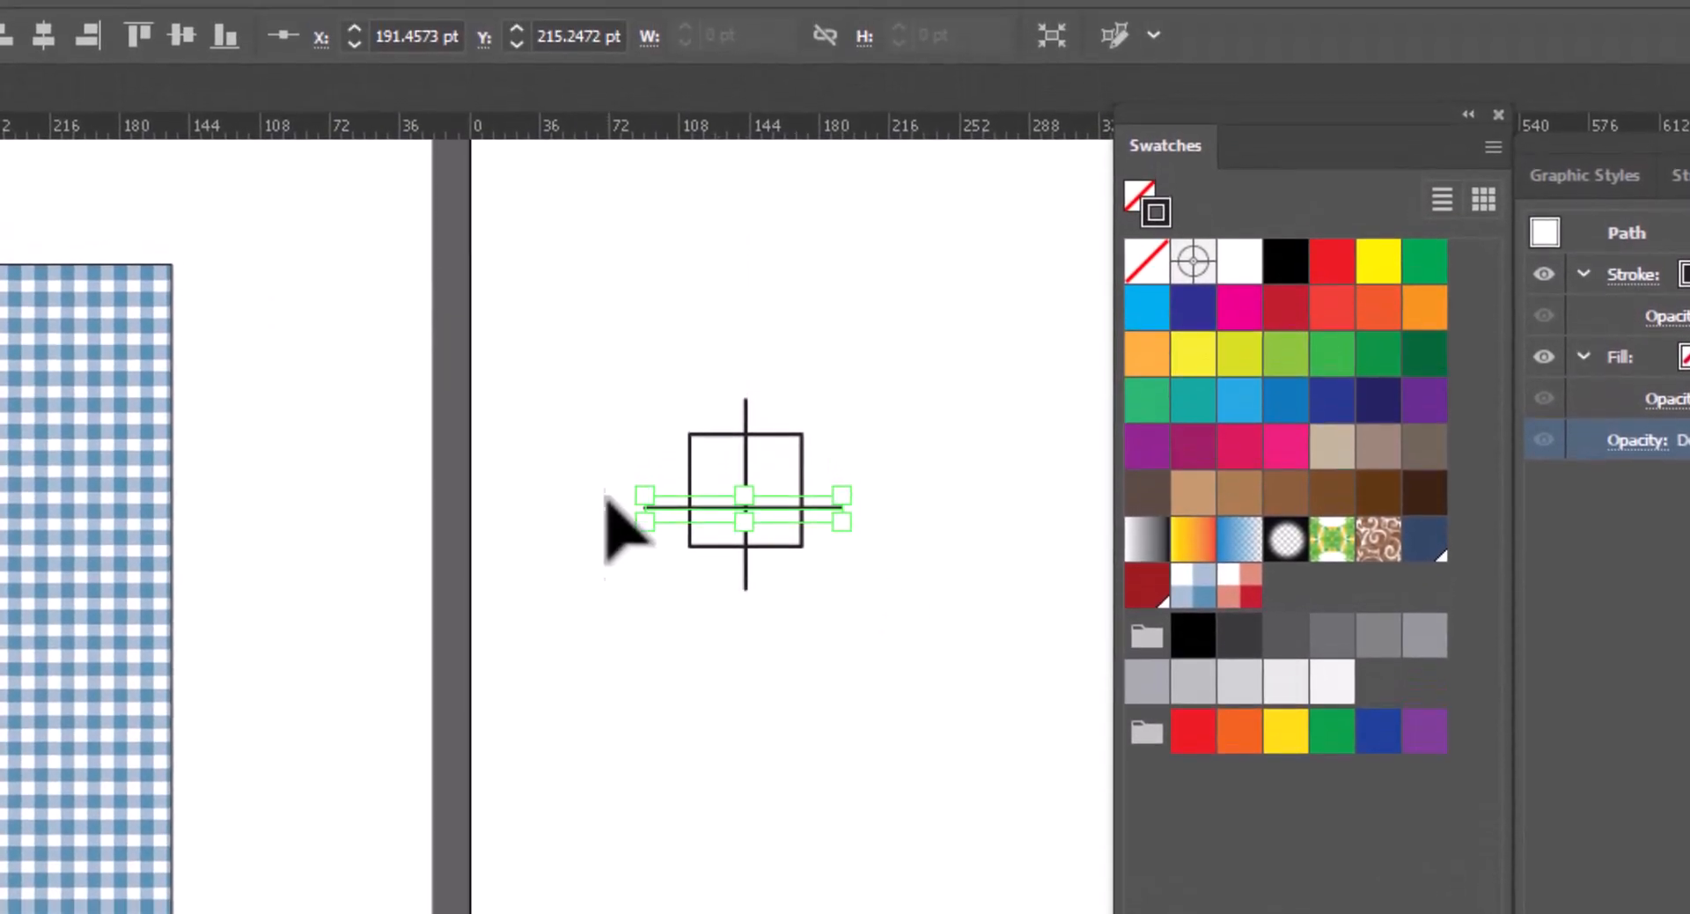
Select the square and both lines, then align them horizontally and vertically centered.
key("v")
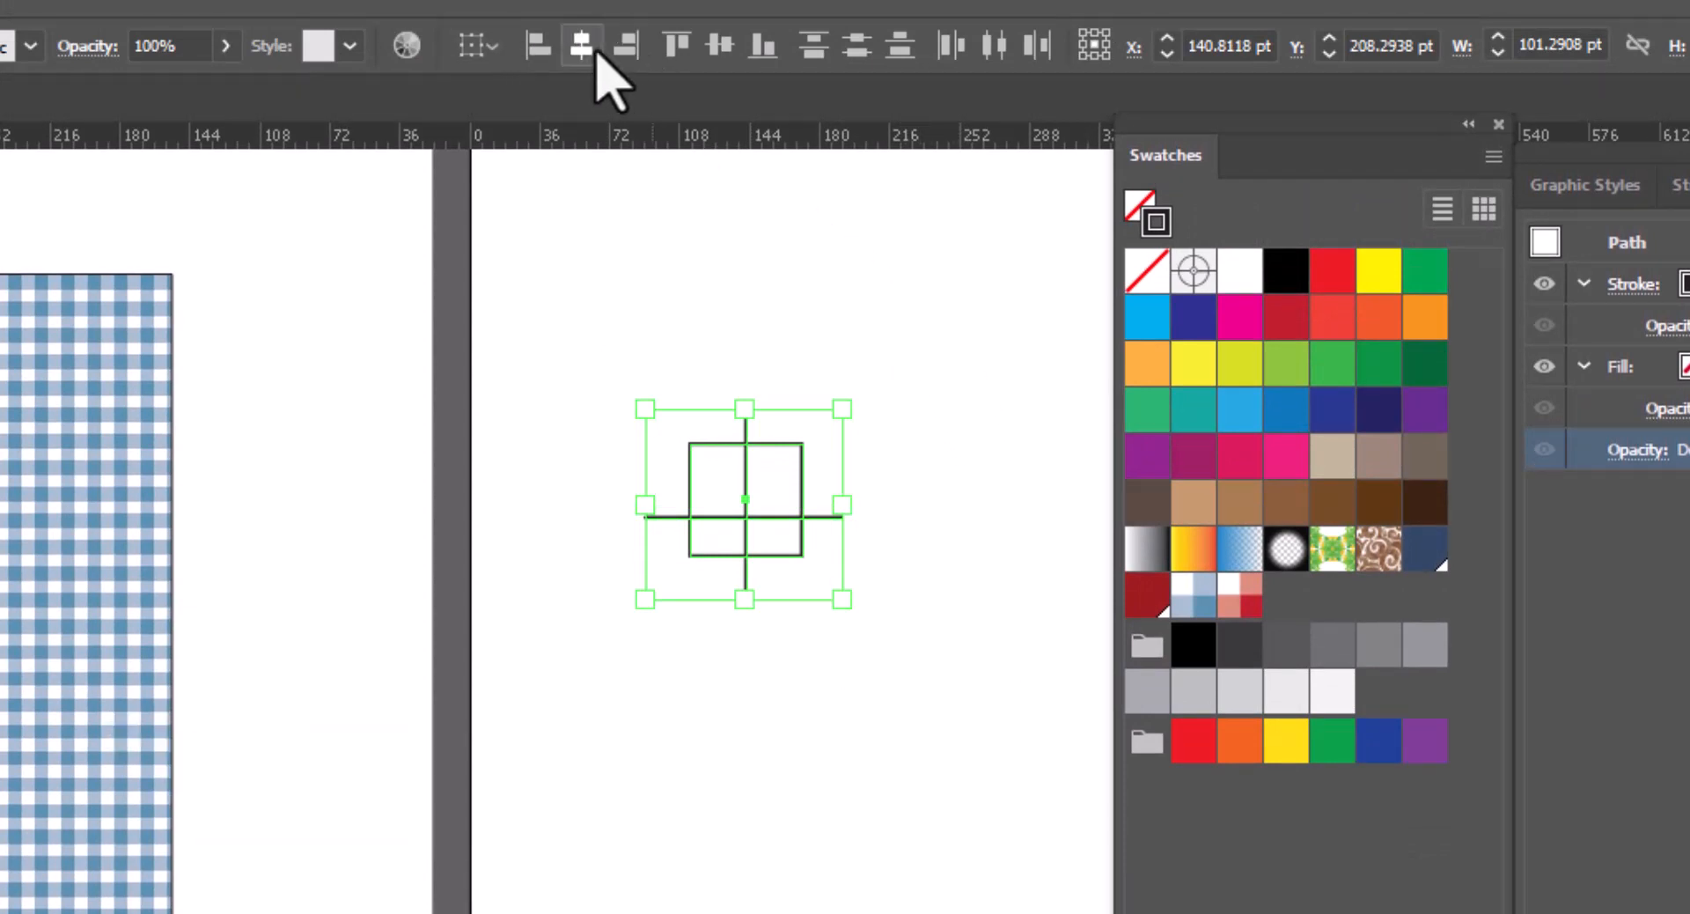
left_click(676, 45)
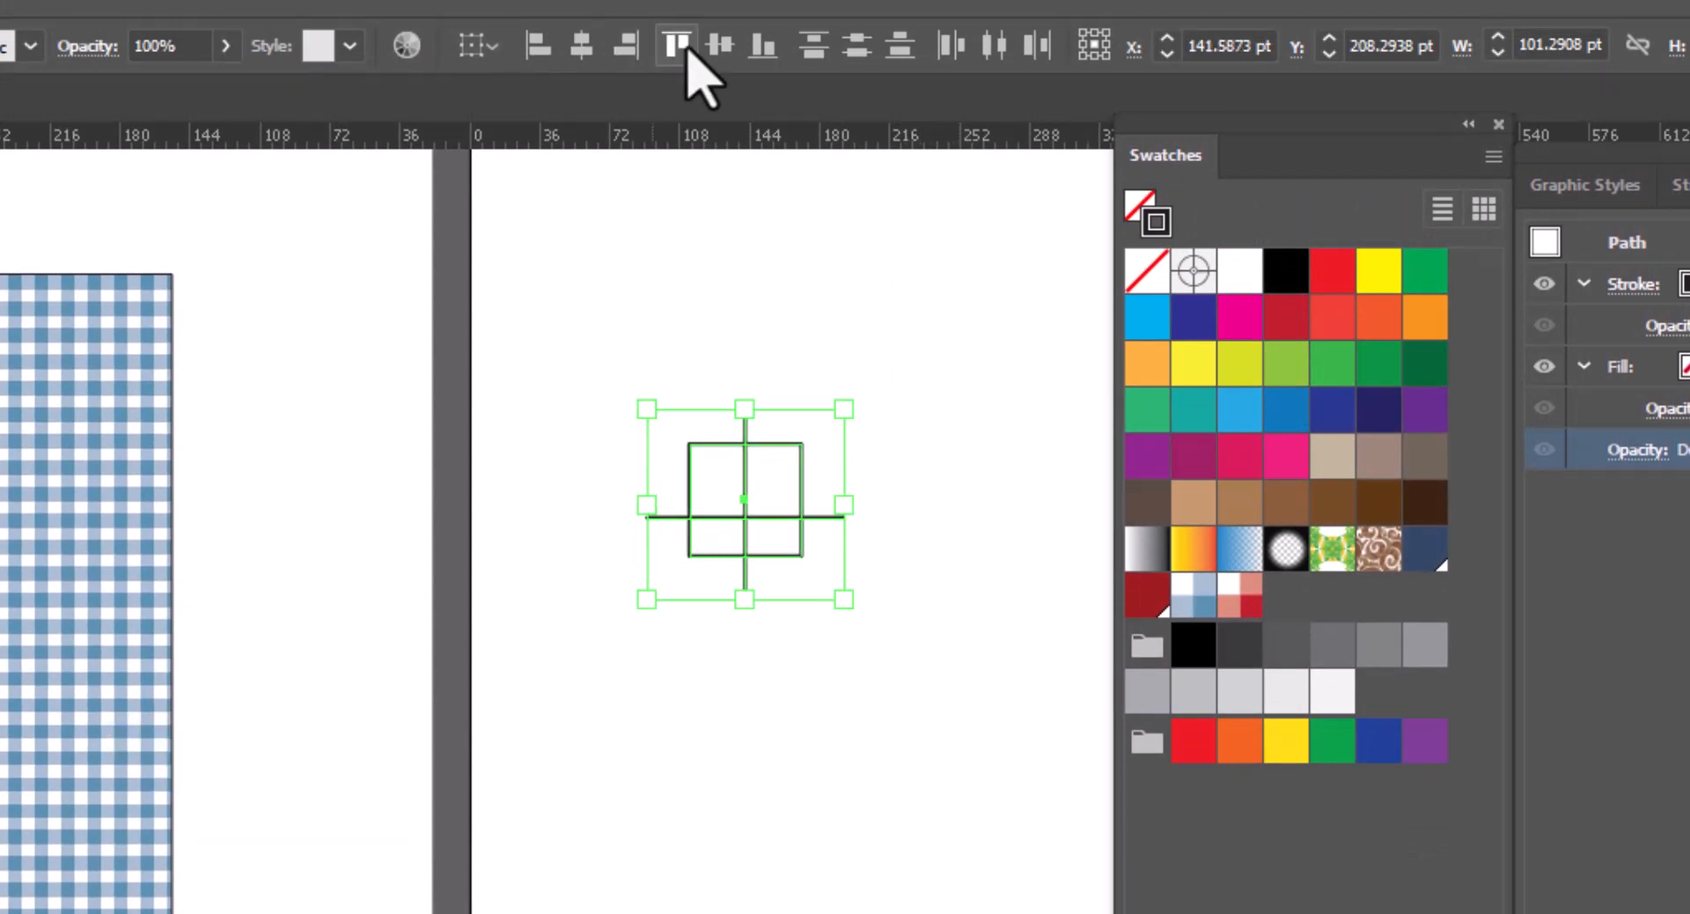
left_click(676, 44)
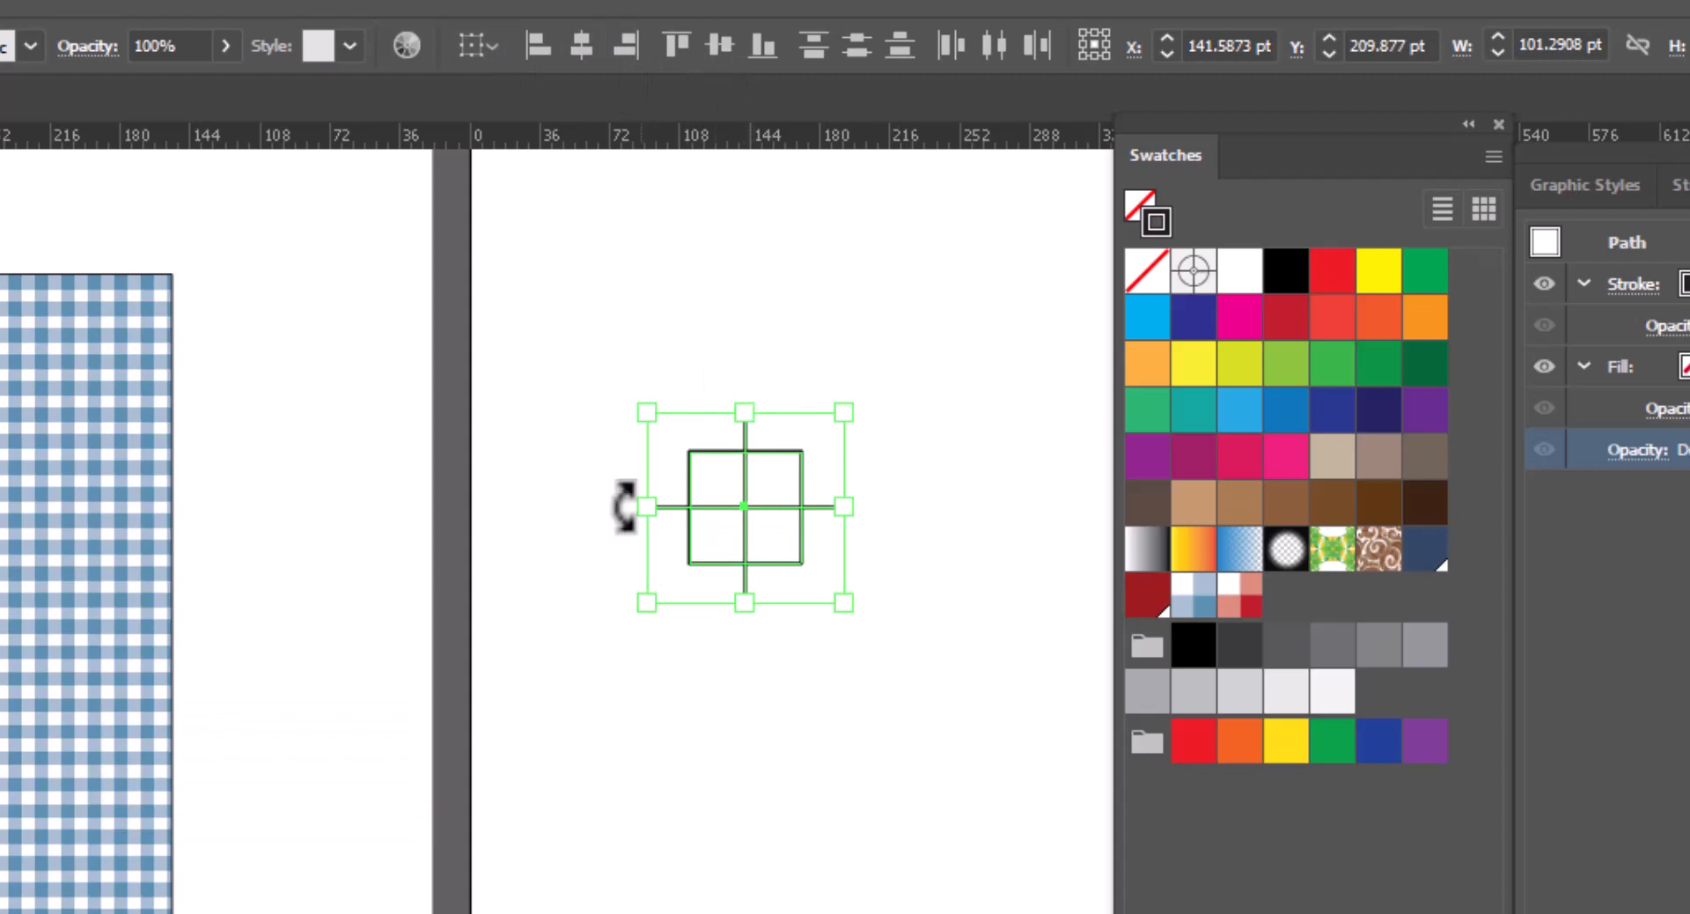
mouse_move(906, 582)
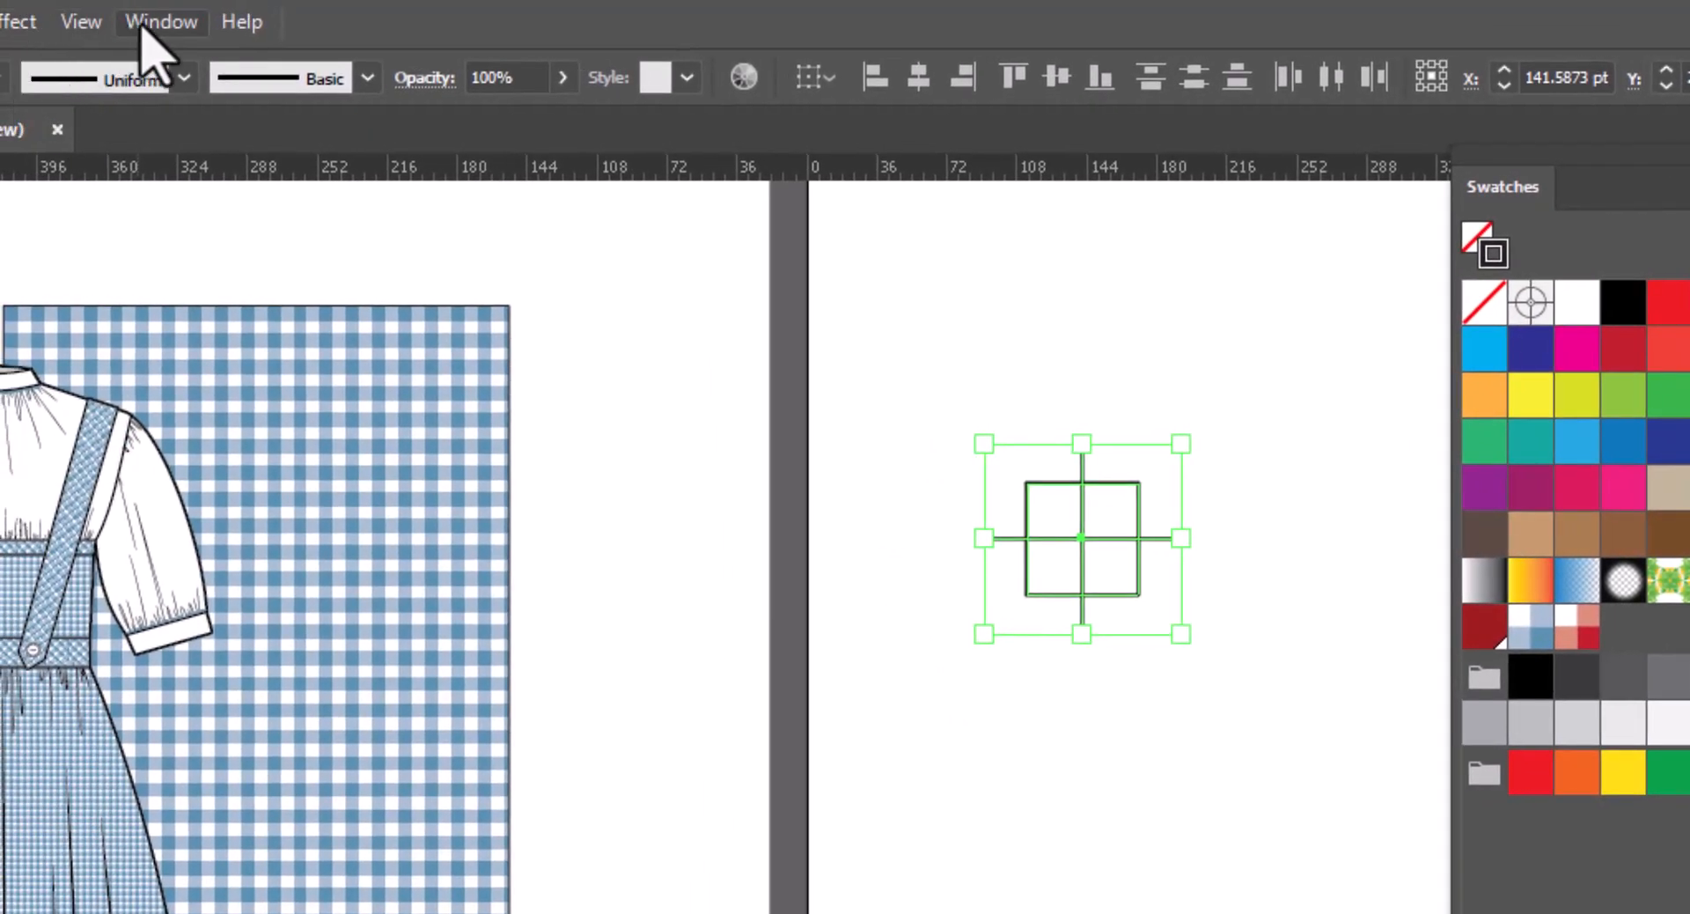
Show the Pathfinder panel and Divide the square along the crossing lines into four cells.
left_click(160, 21)
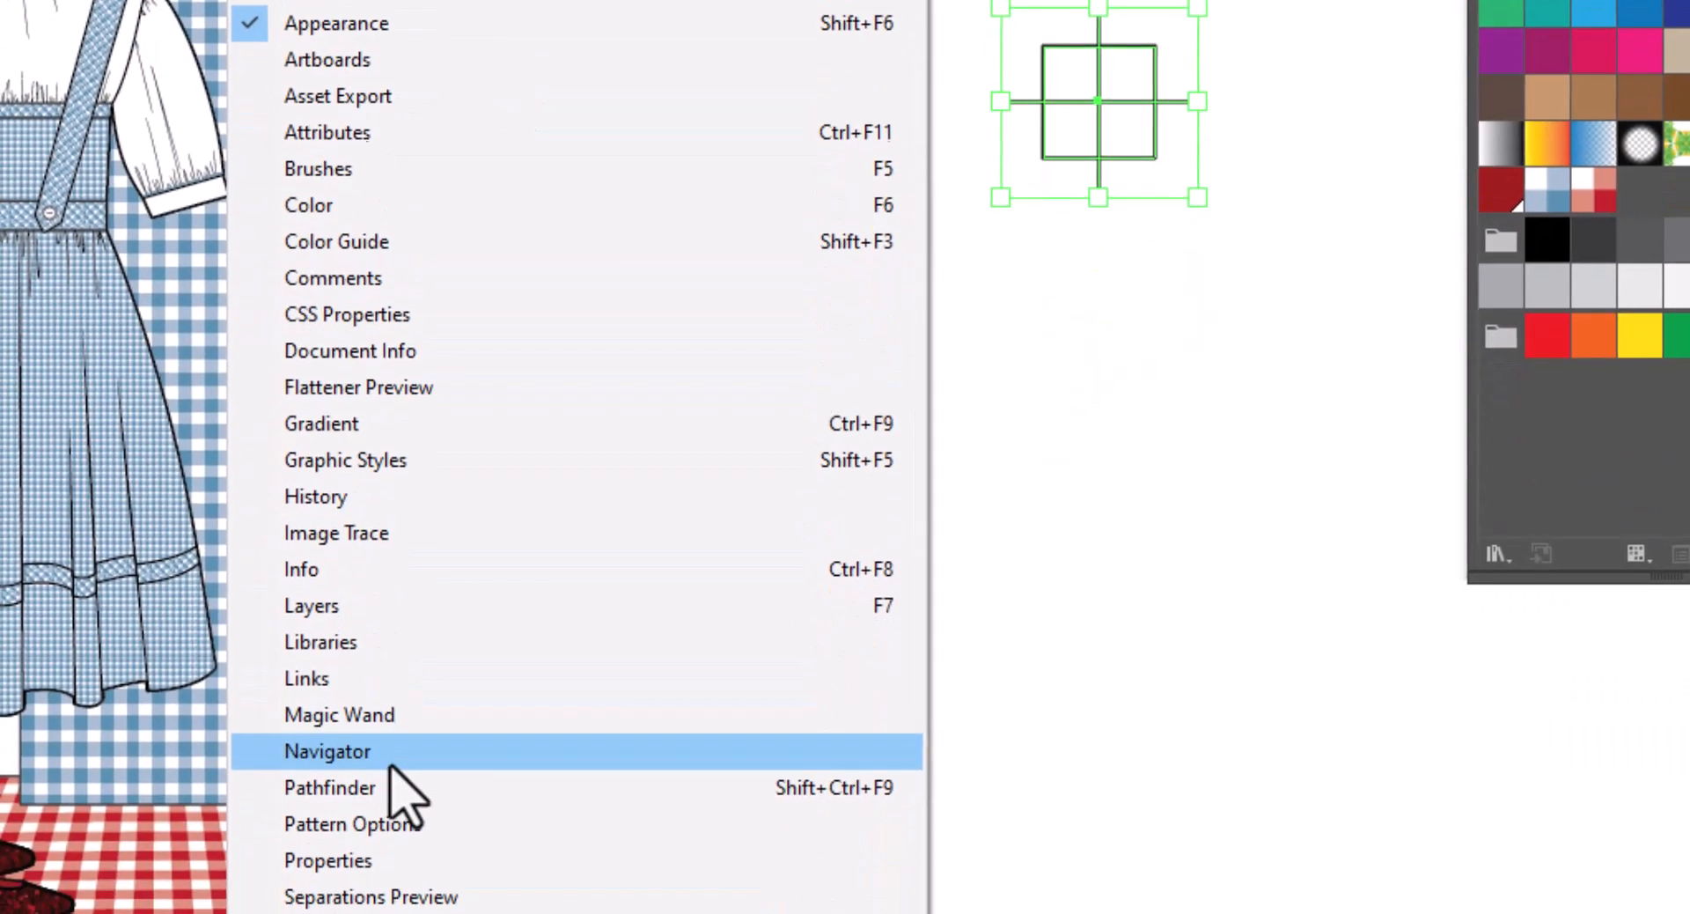
left_click(327, 750)
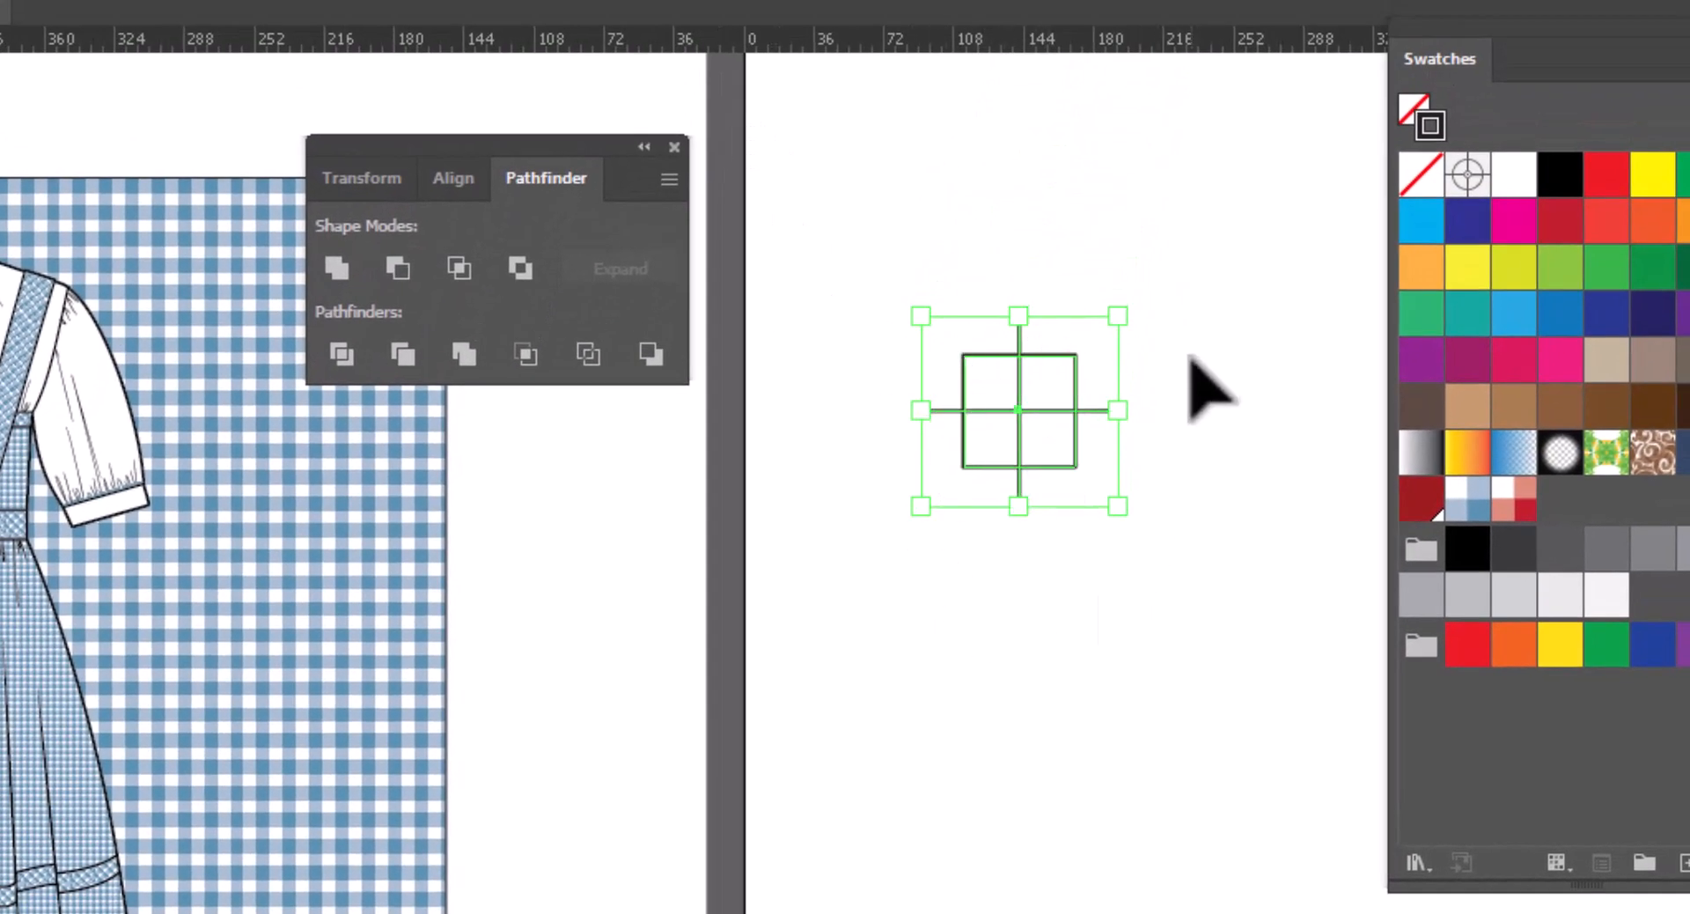
mouse_move(366, 415)
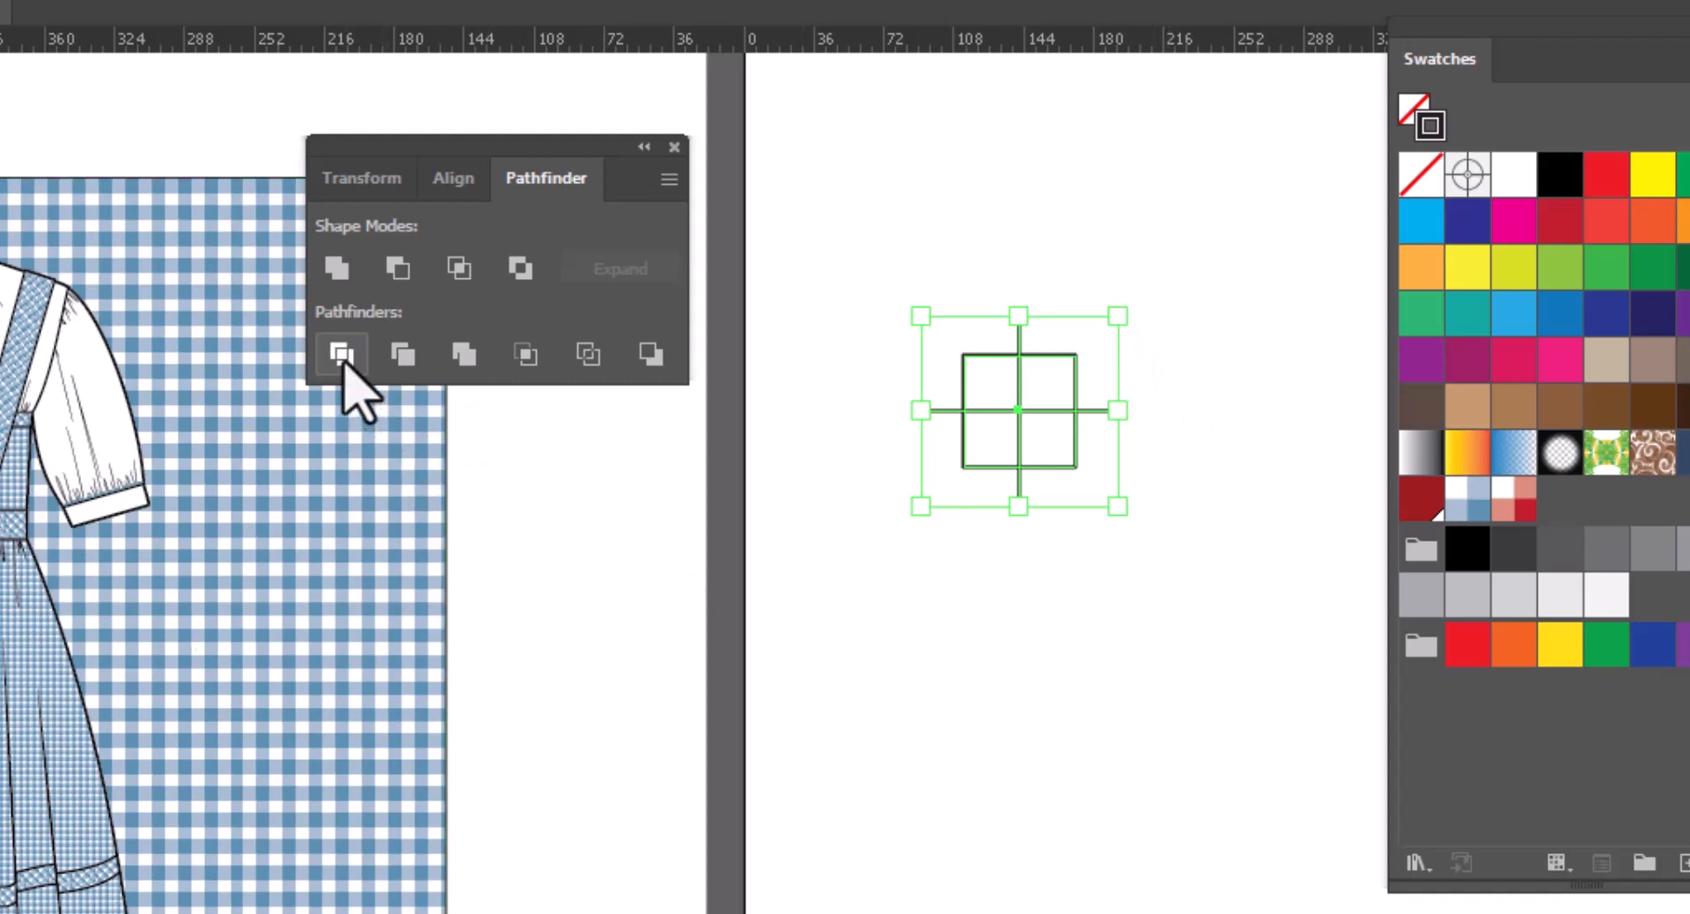
left_click(340, 353)
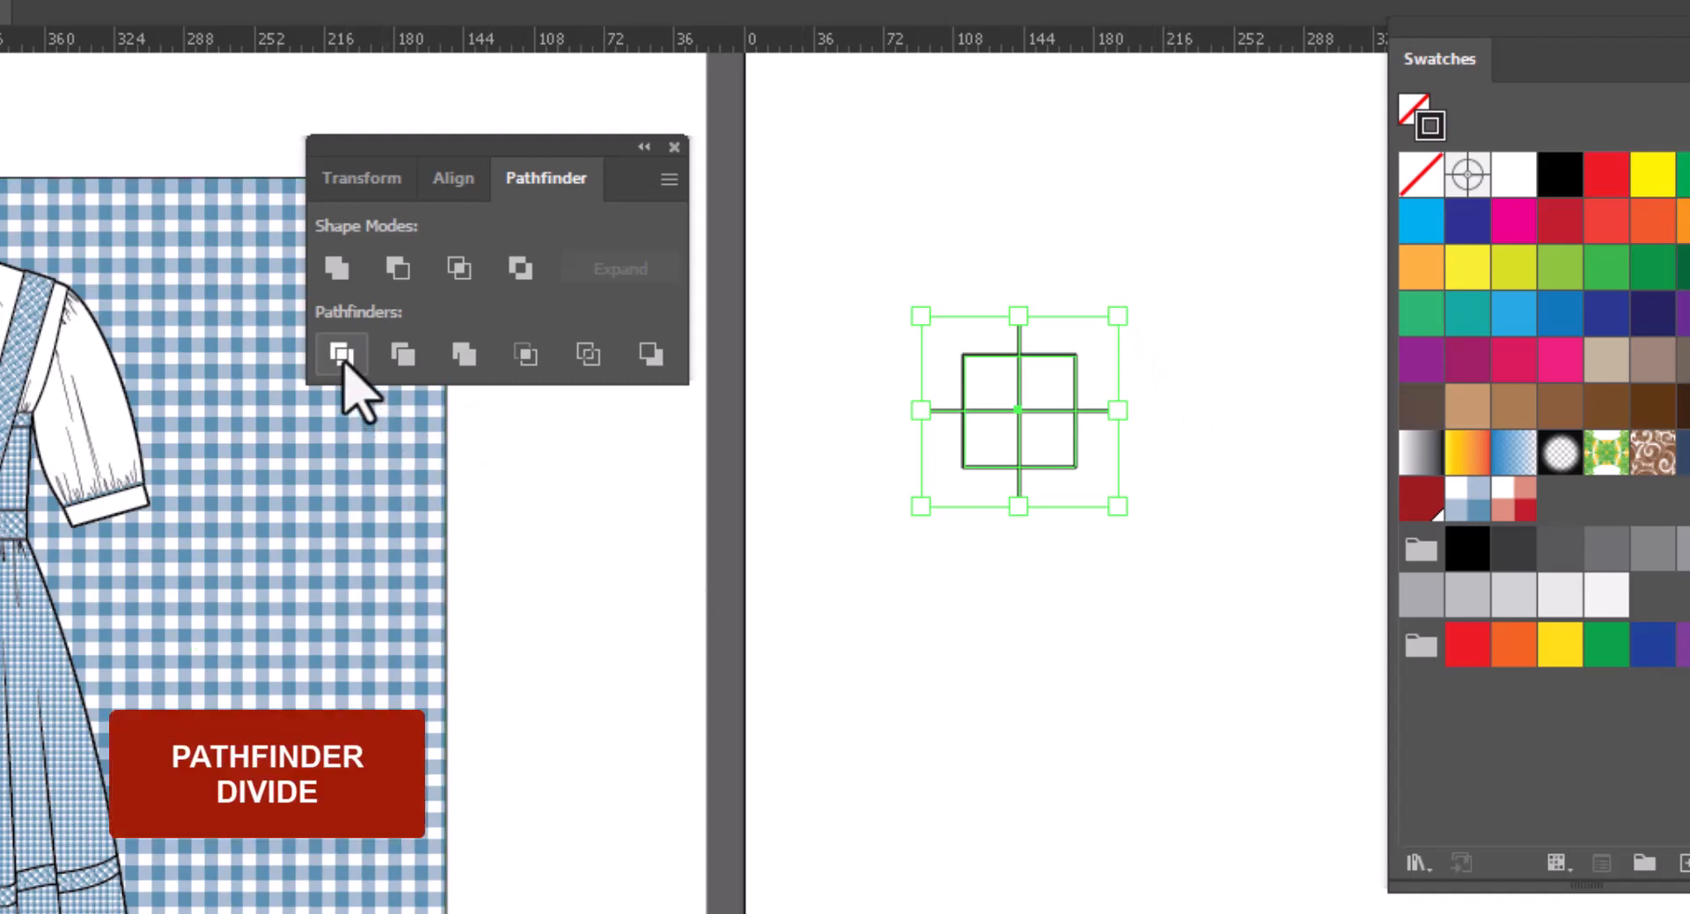
left_click(341, 353)
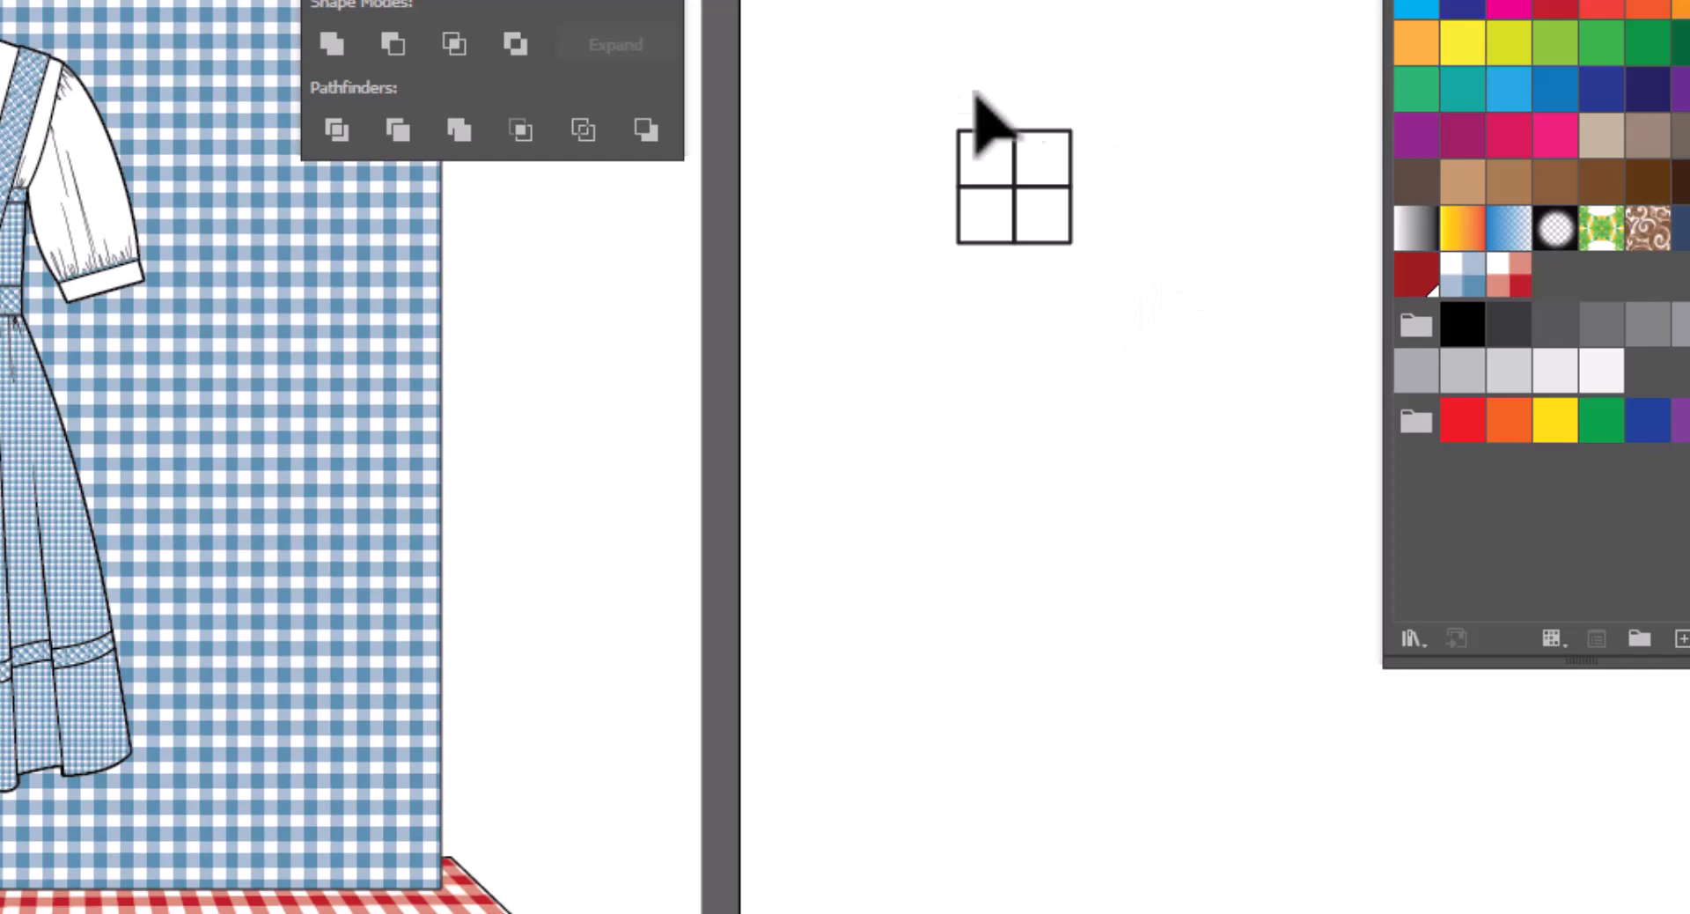
mouse_move(1076, 401)
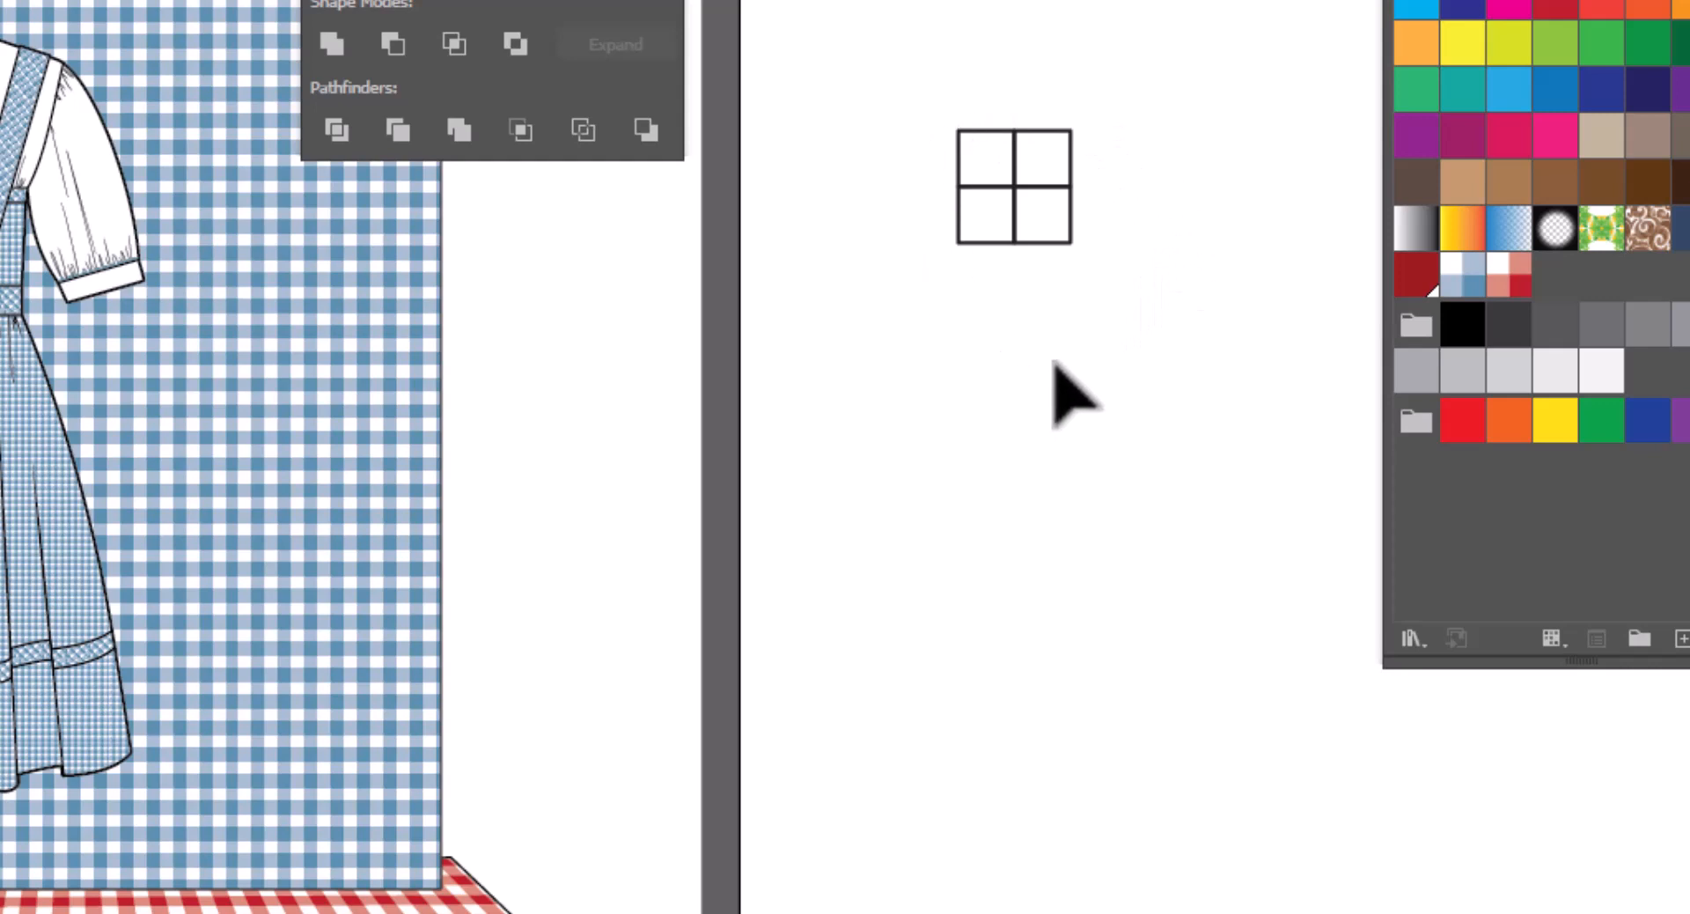
mouse_move(992, 199)
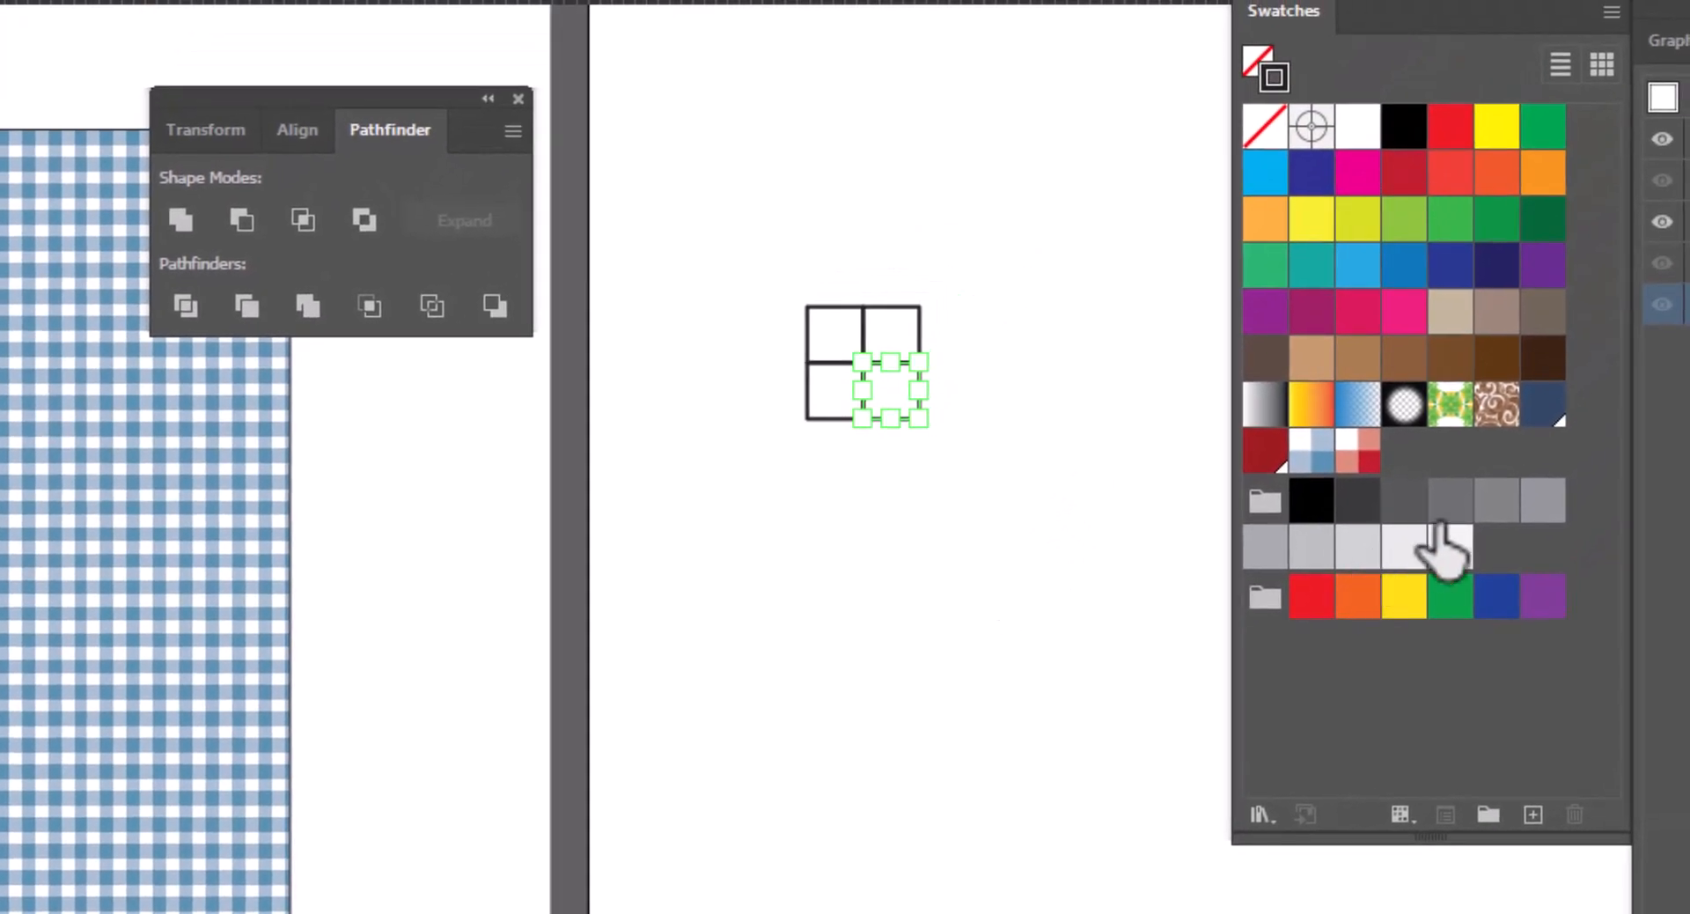
mouse_move(1320, 96)
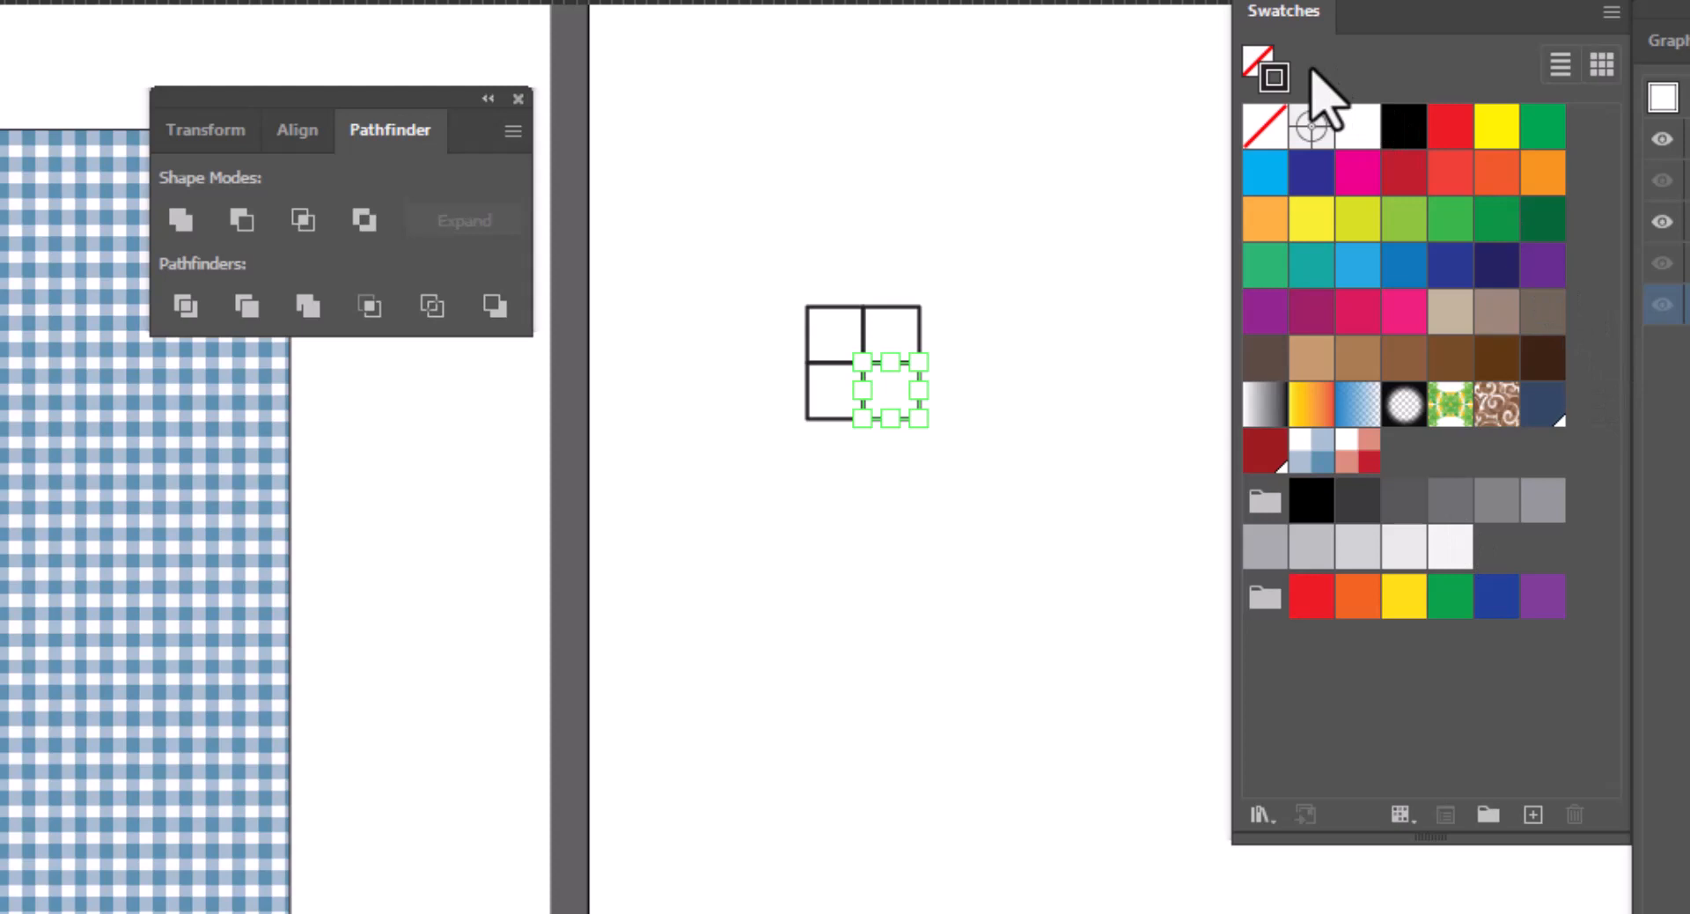
Fill the bottom-right cell with the dark purple swatch.
left_click(1543, 268)
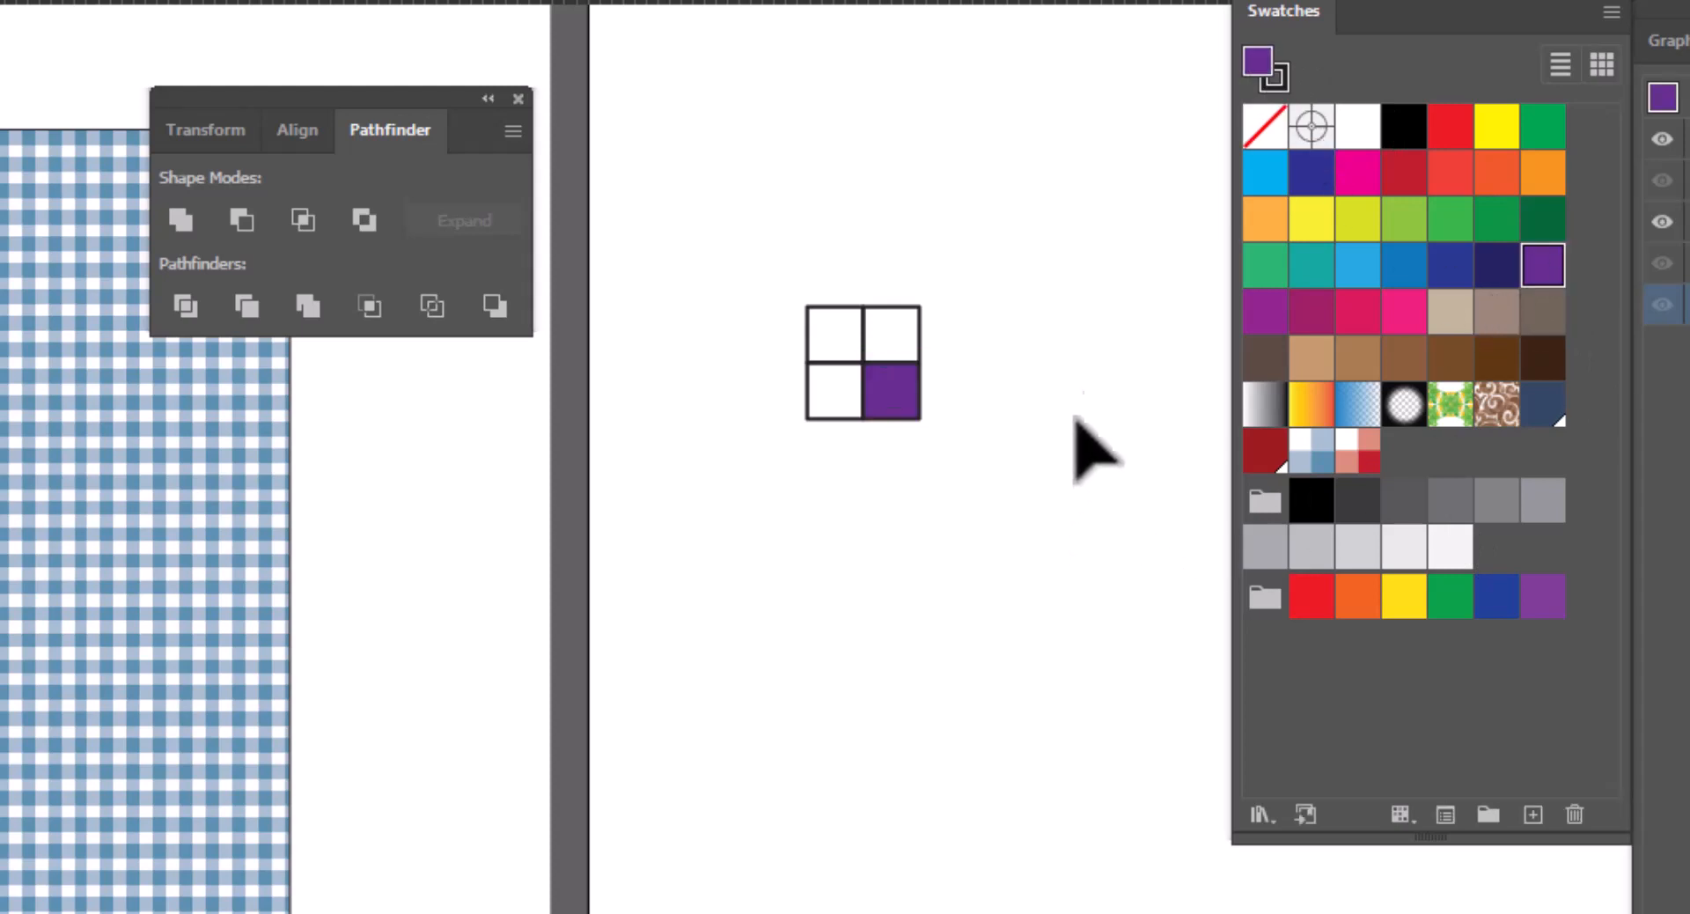
mouse_move(851, 432)
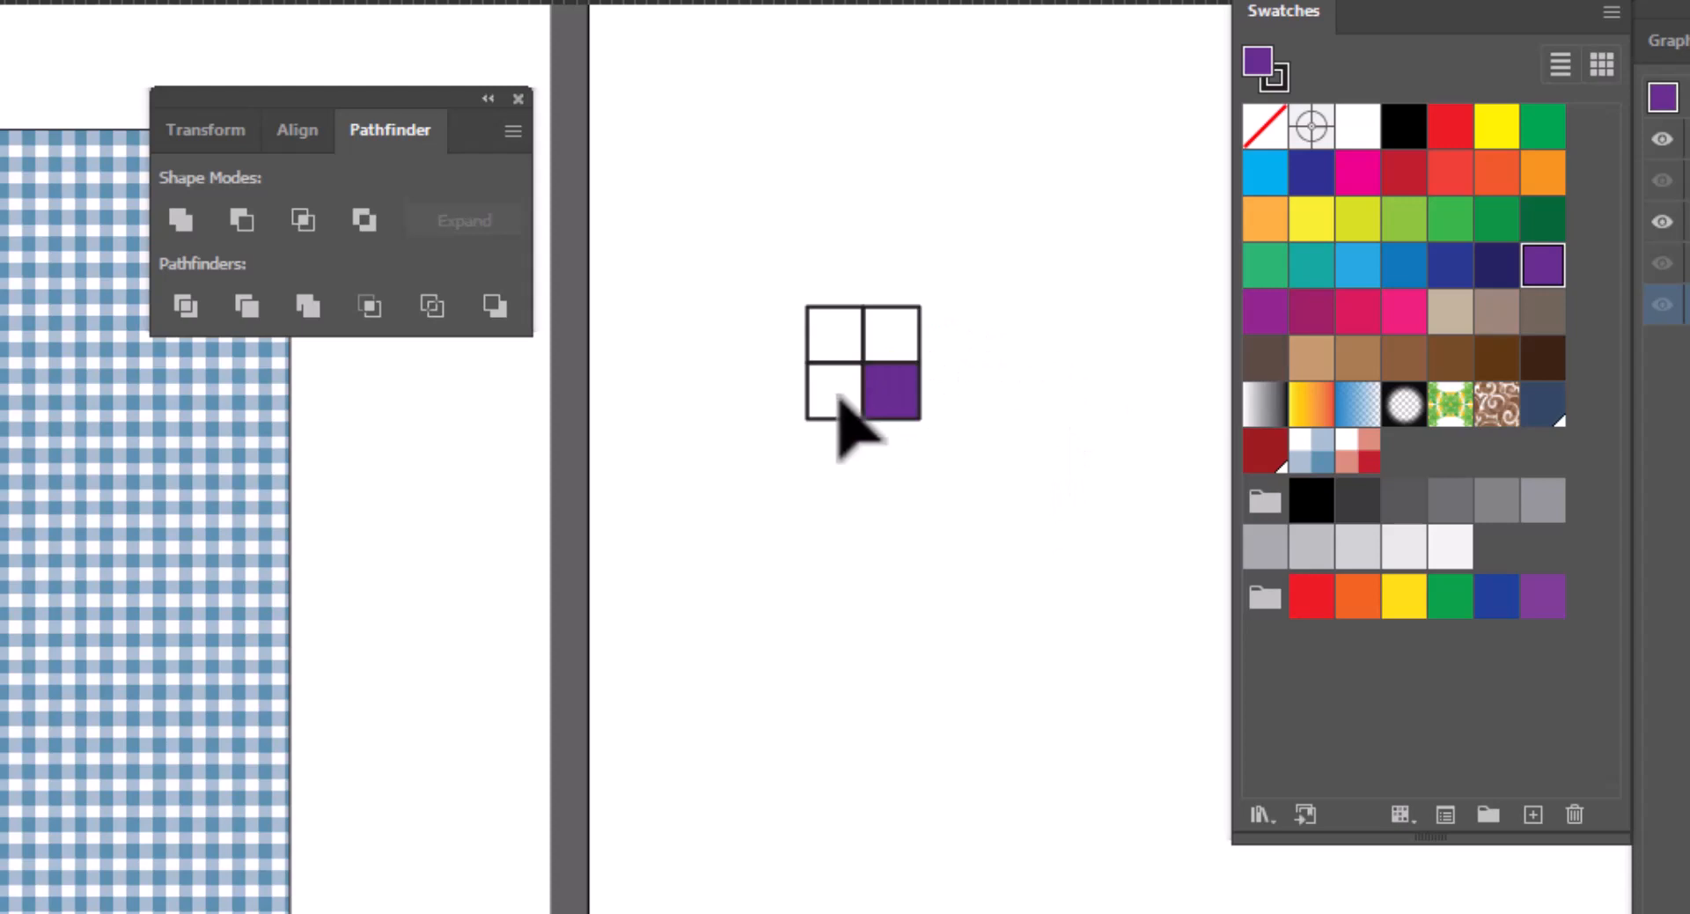
mouse_move(863, 517)
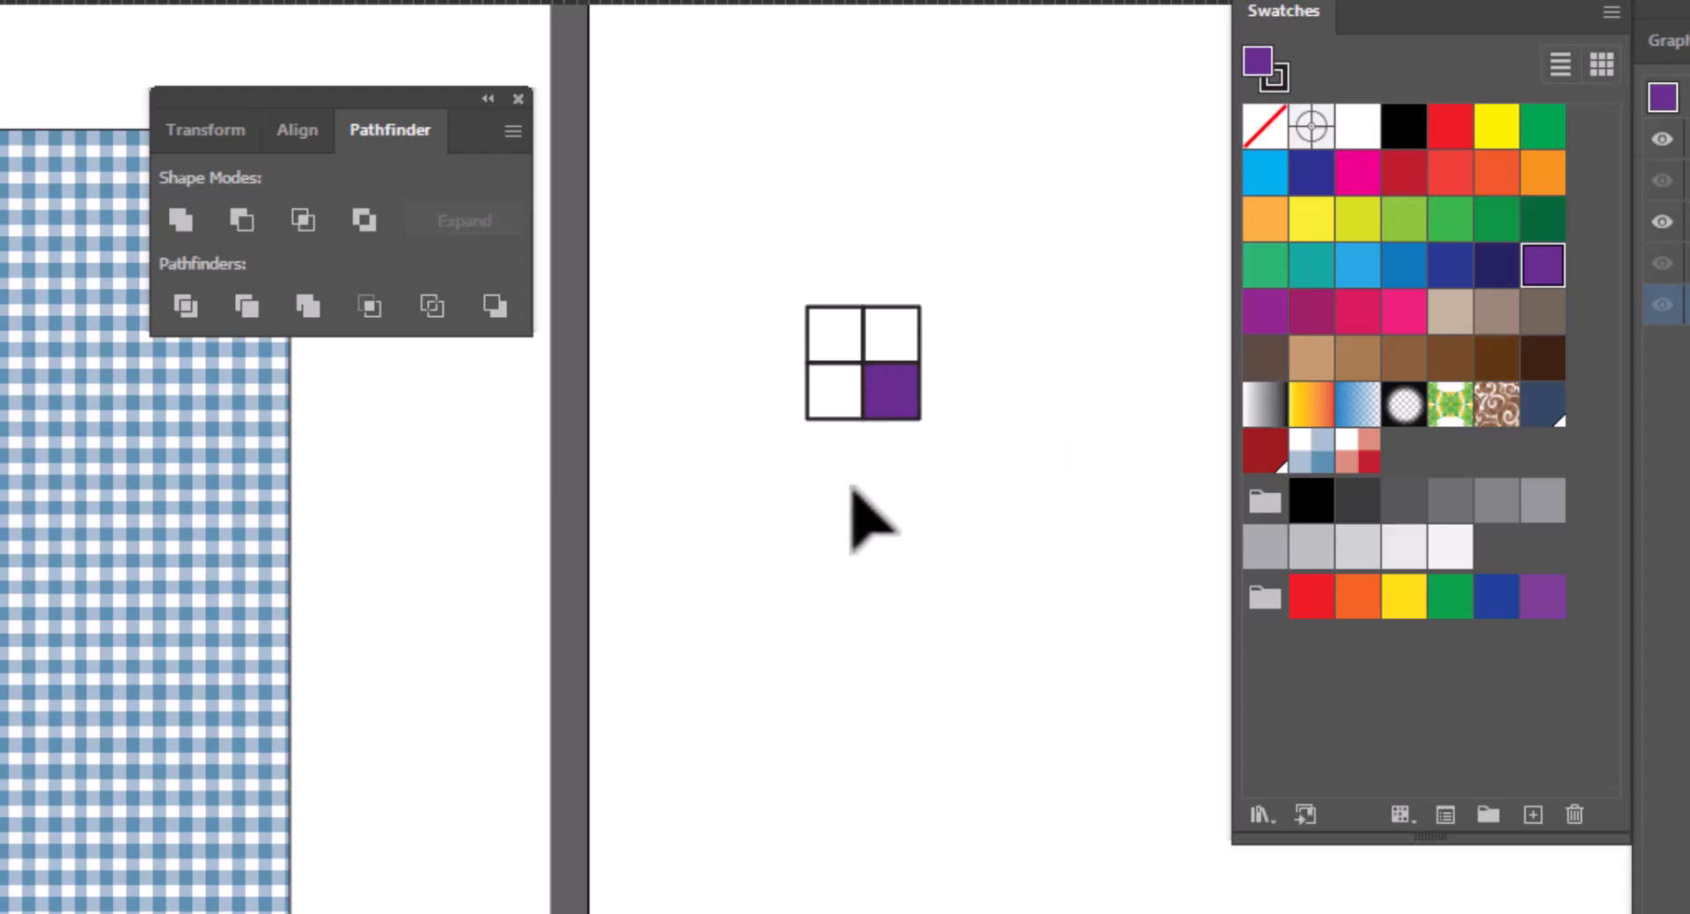
mouse_move(916, 404)
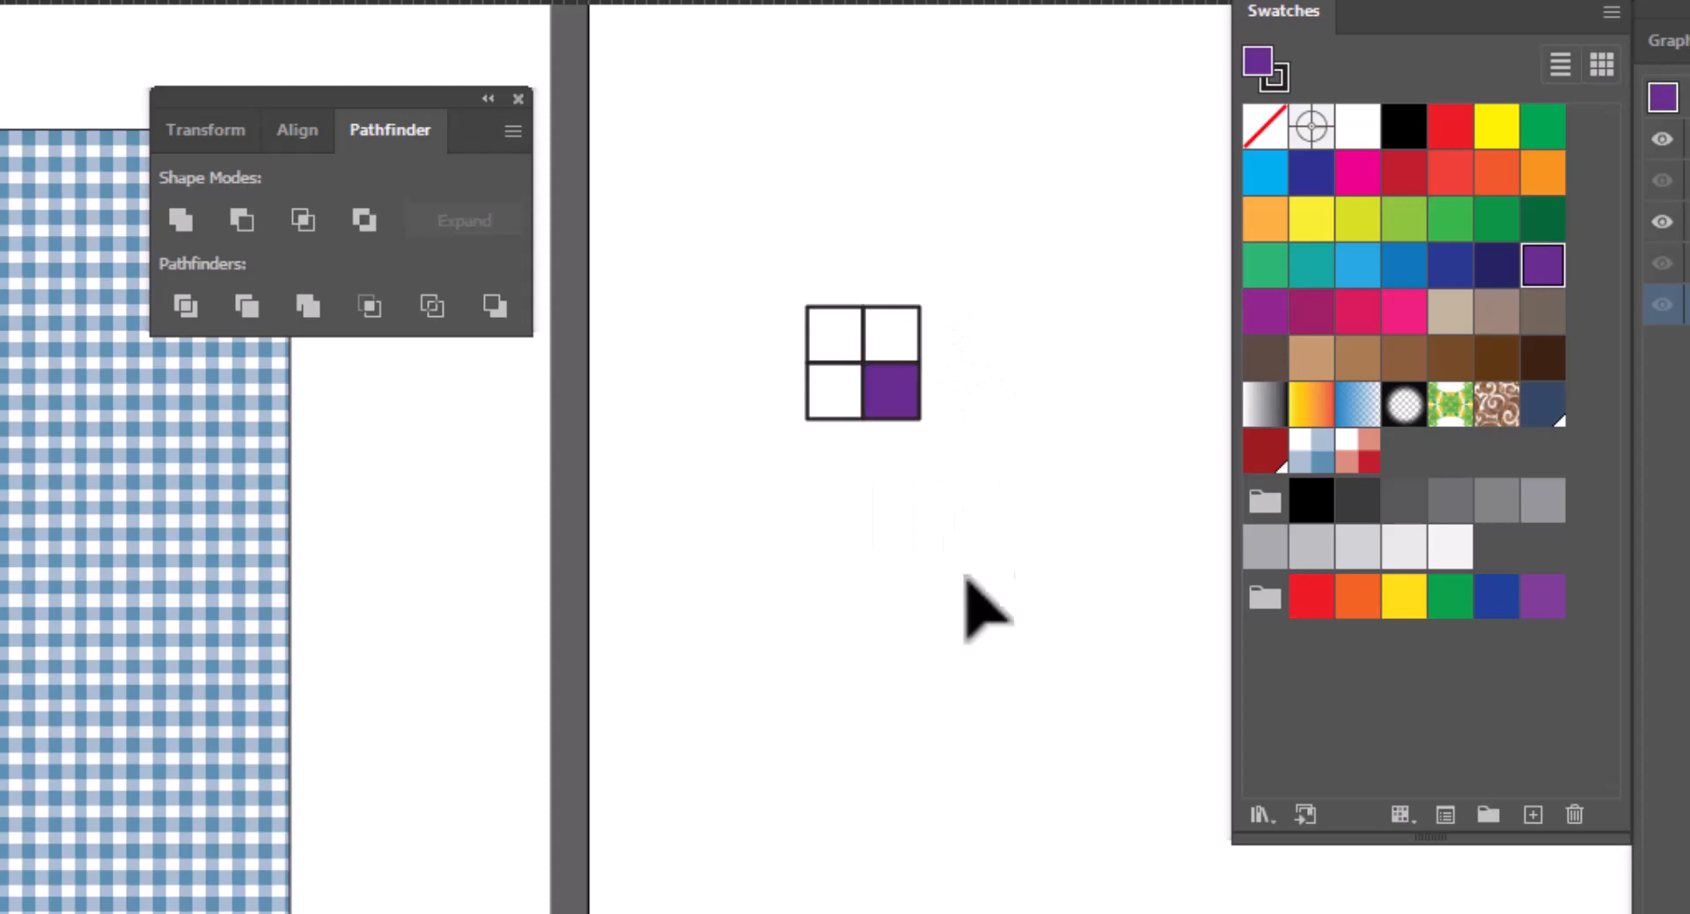
mouse_move(922, 609)
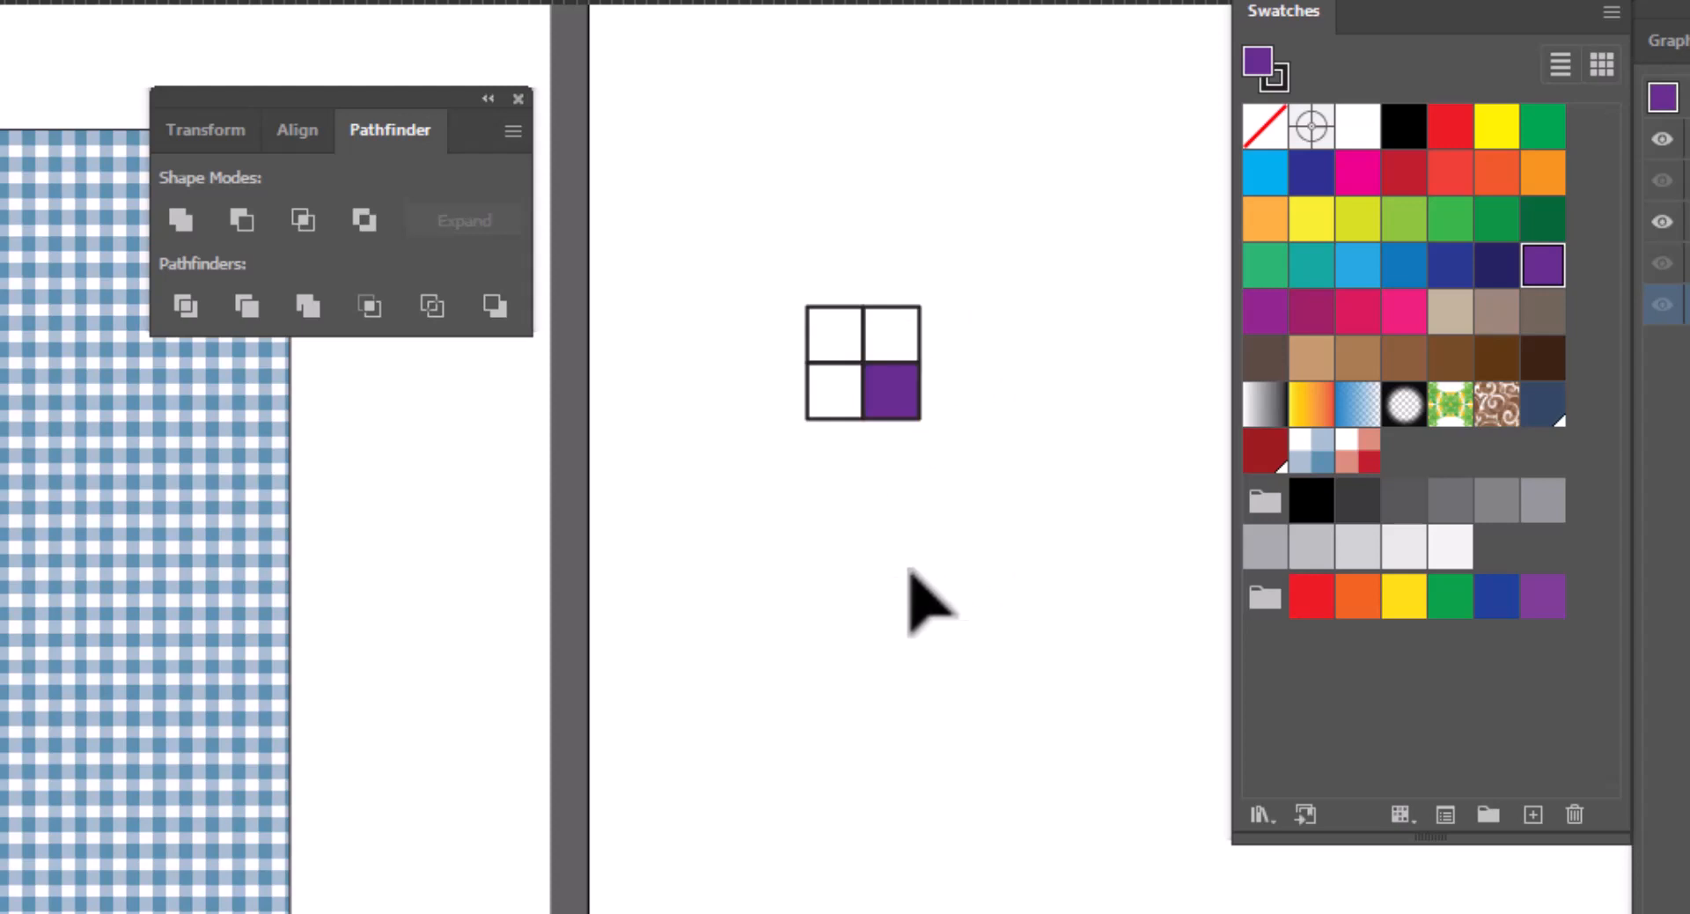
mouse_move(894, 625)
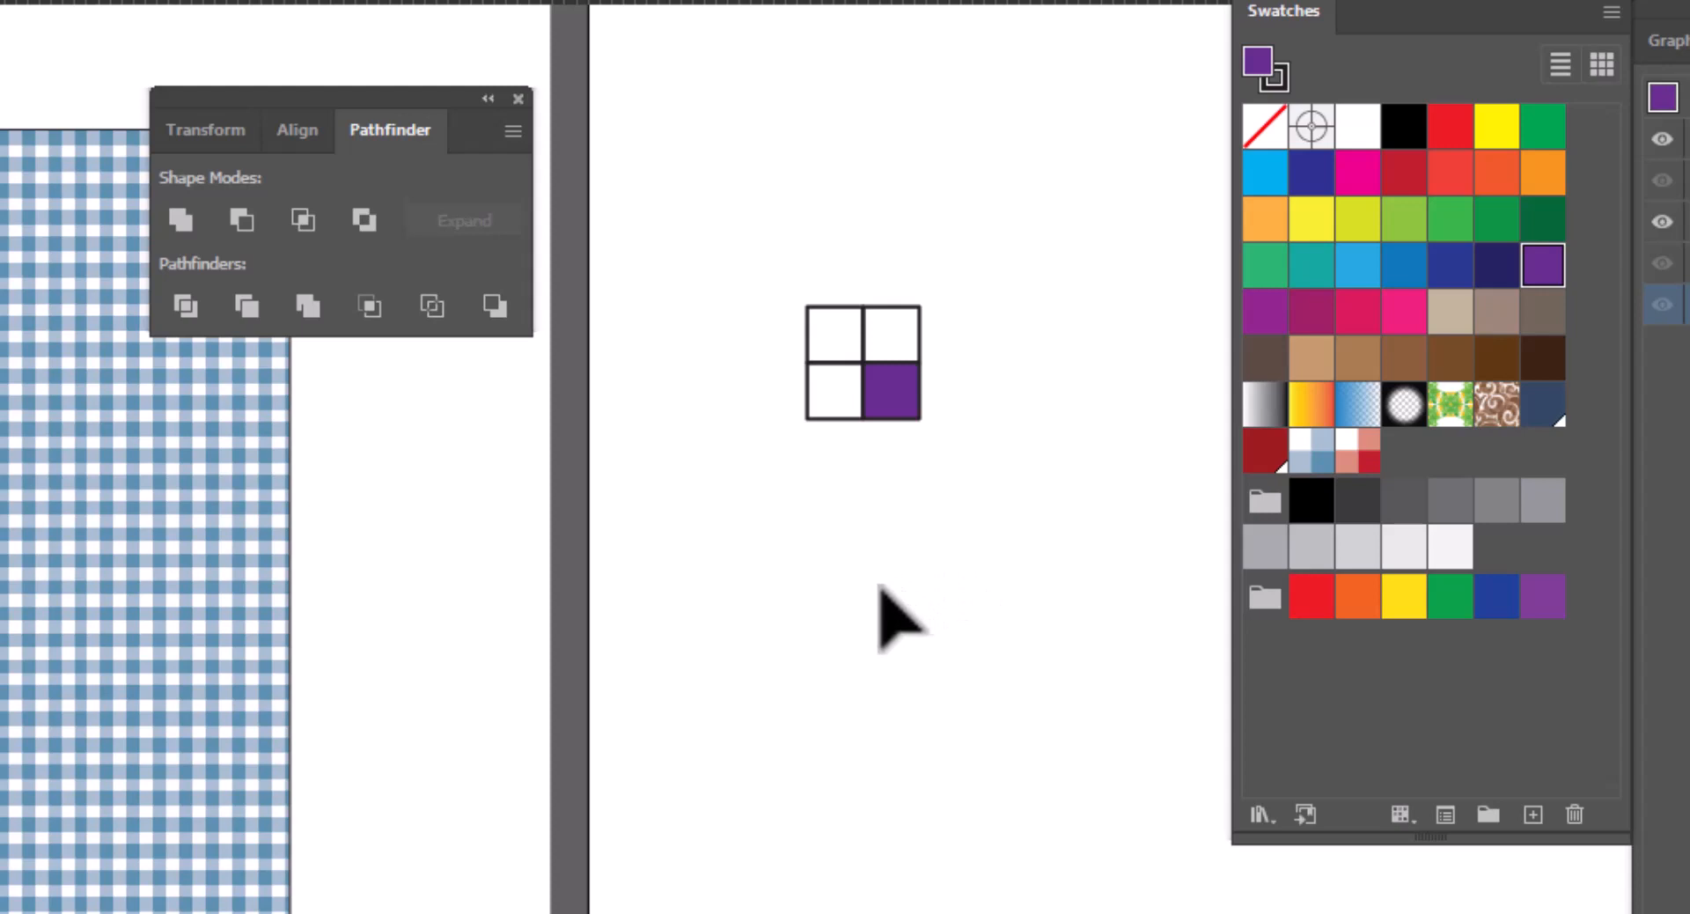
mouse_move(654, 490)
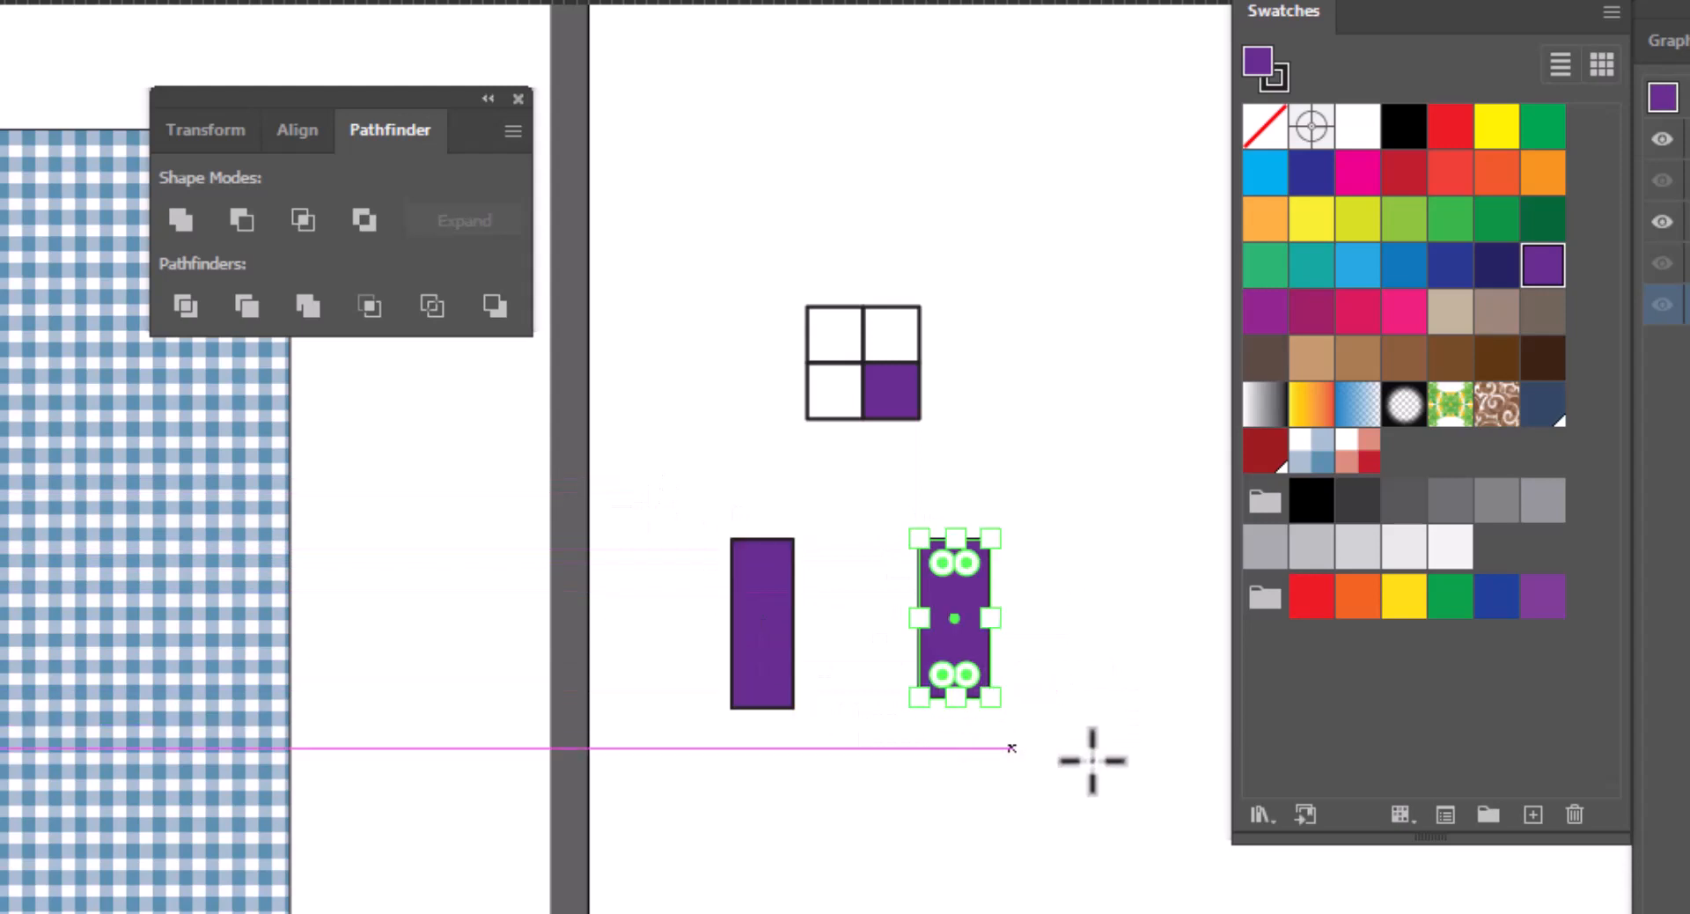
mouse_move(1358, 167)
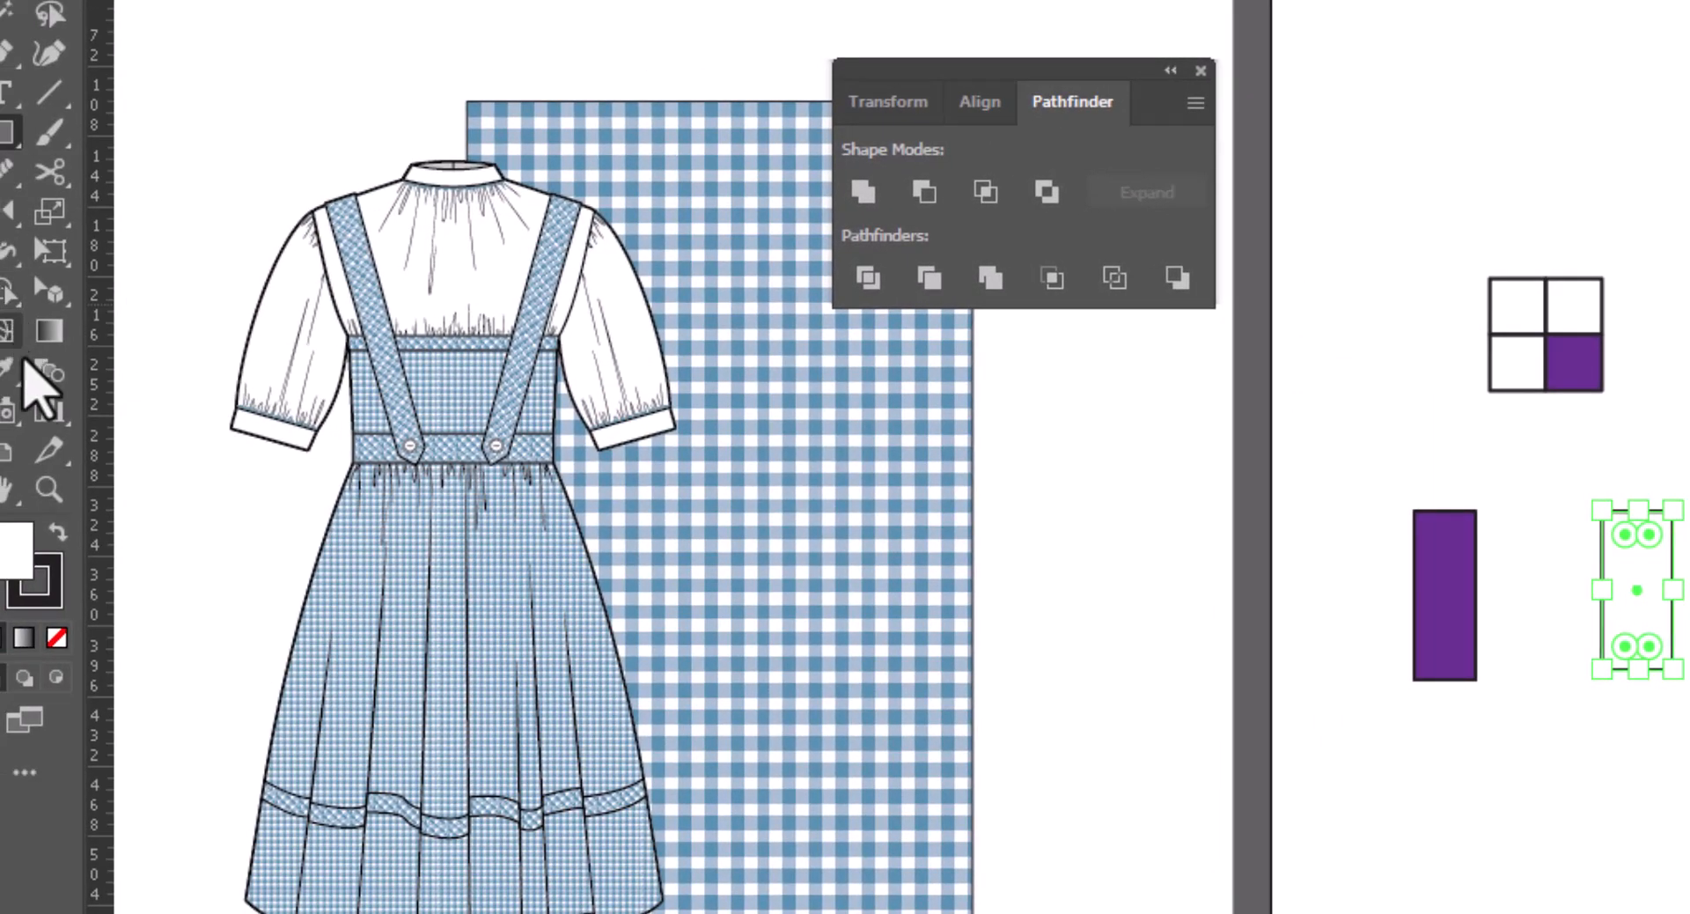
Switch to the Blend Tool to blend the purple and white bars.
left_click(48, 370)
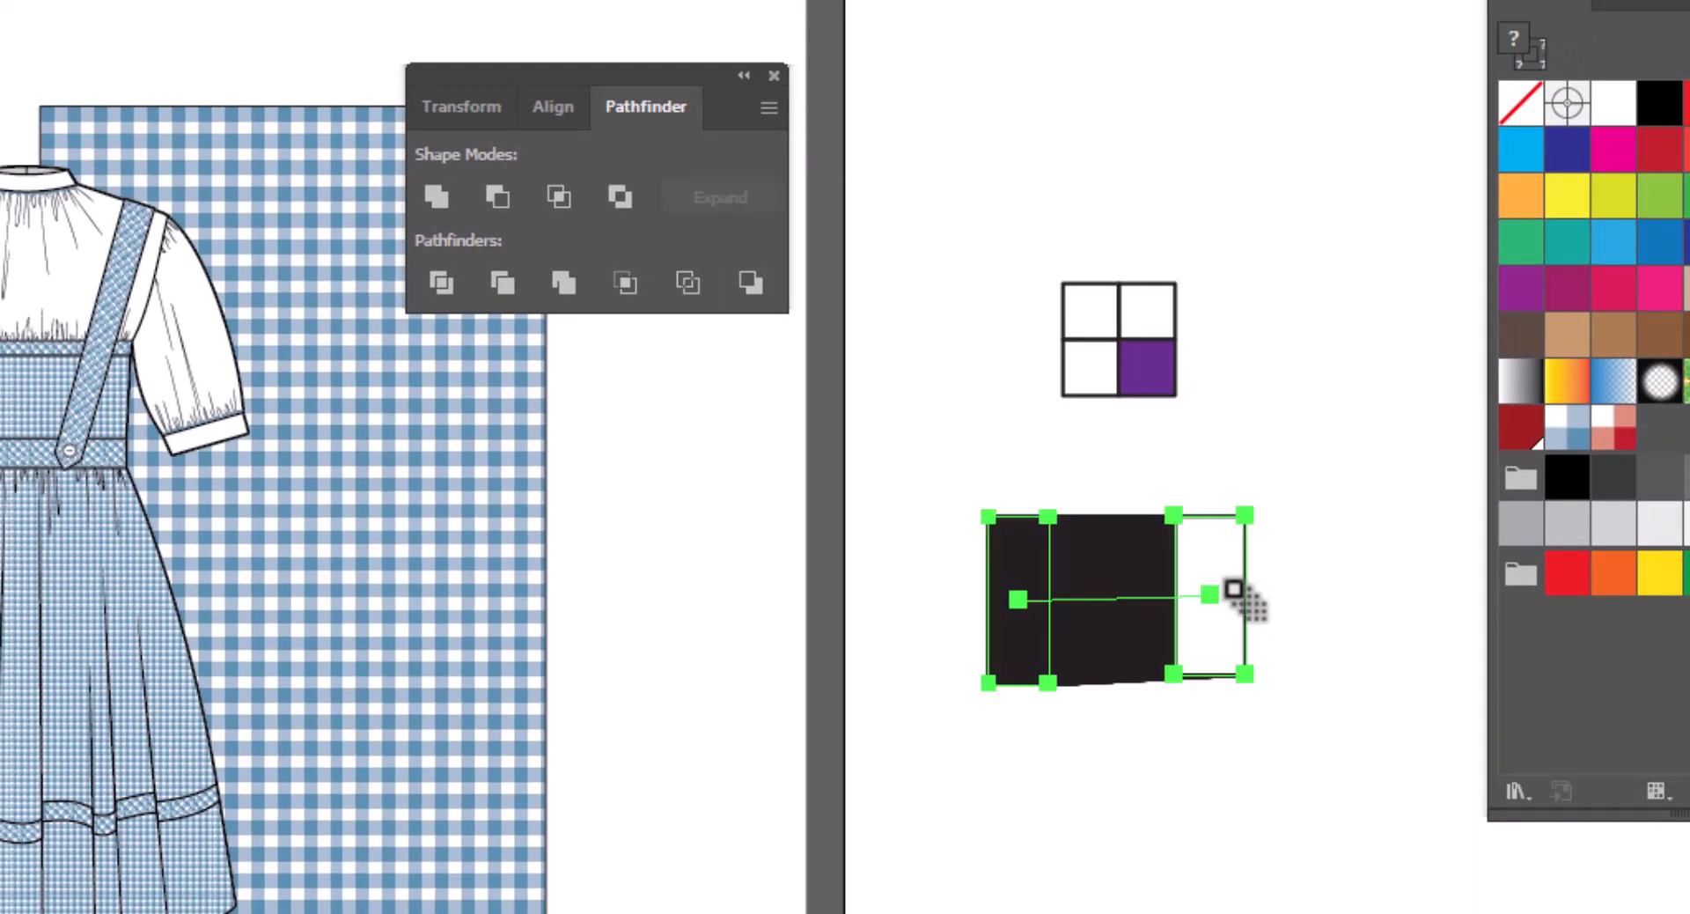
mouse_move(1229, 716)
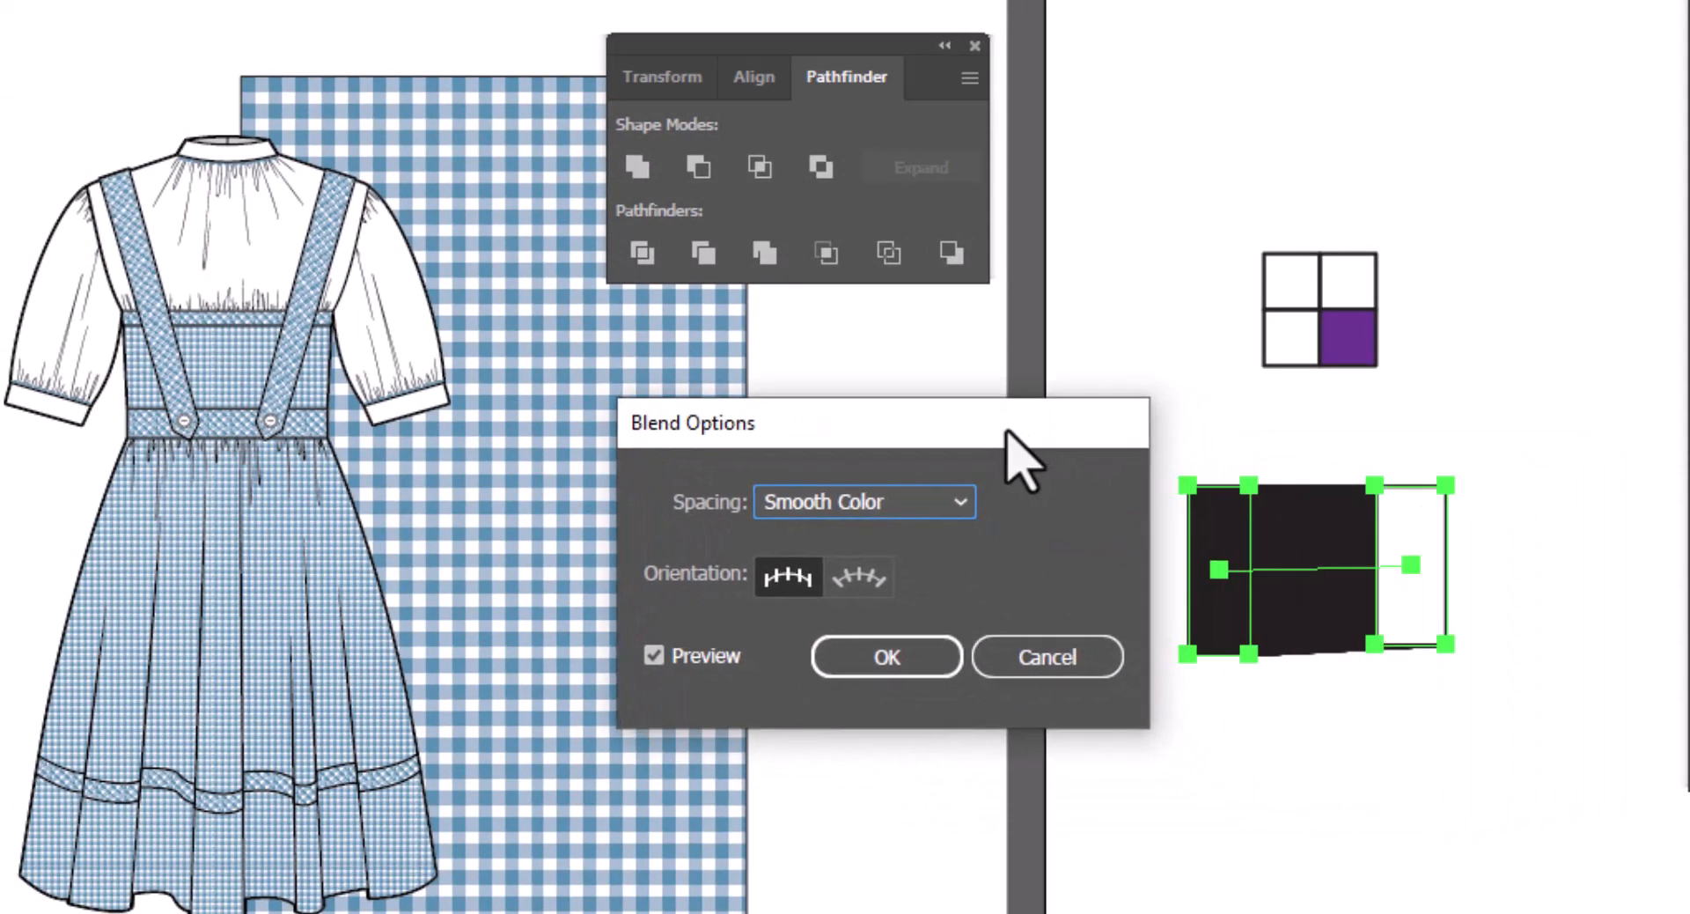
mouse_move(946, 528)
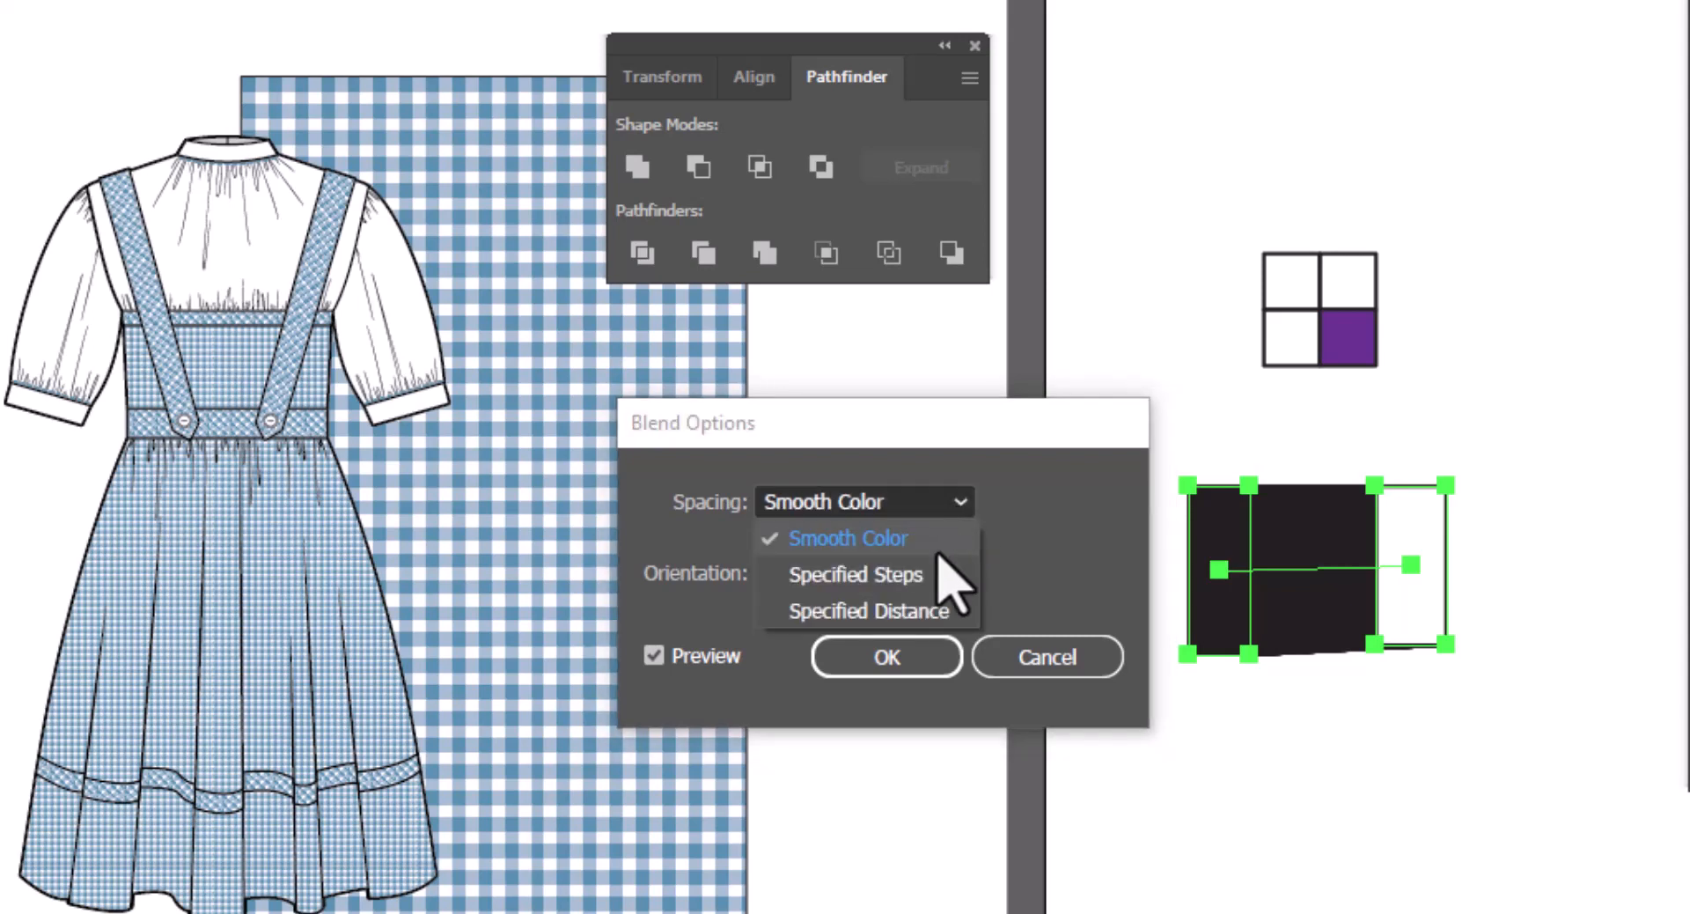
Set blend spacing to Specified Steps with 1 step, preview, and confirm.
left_click(853, 573)
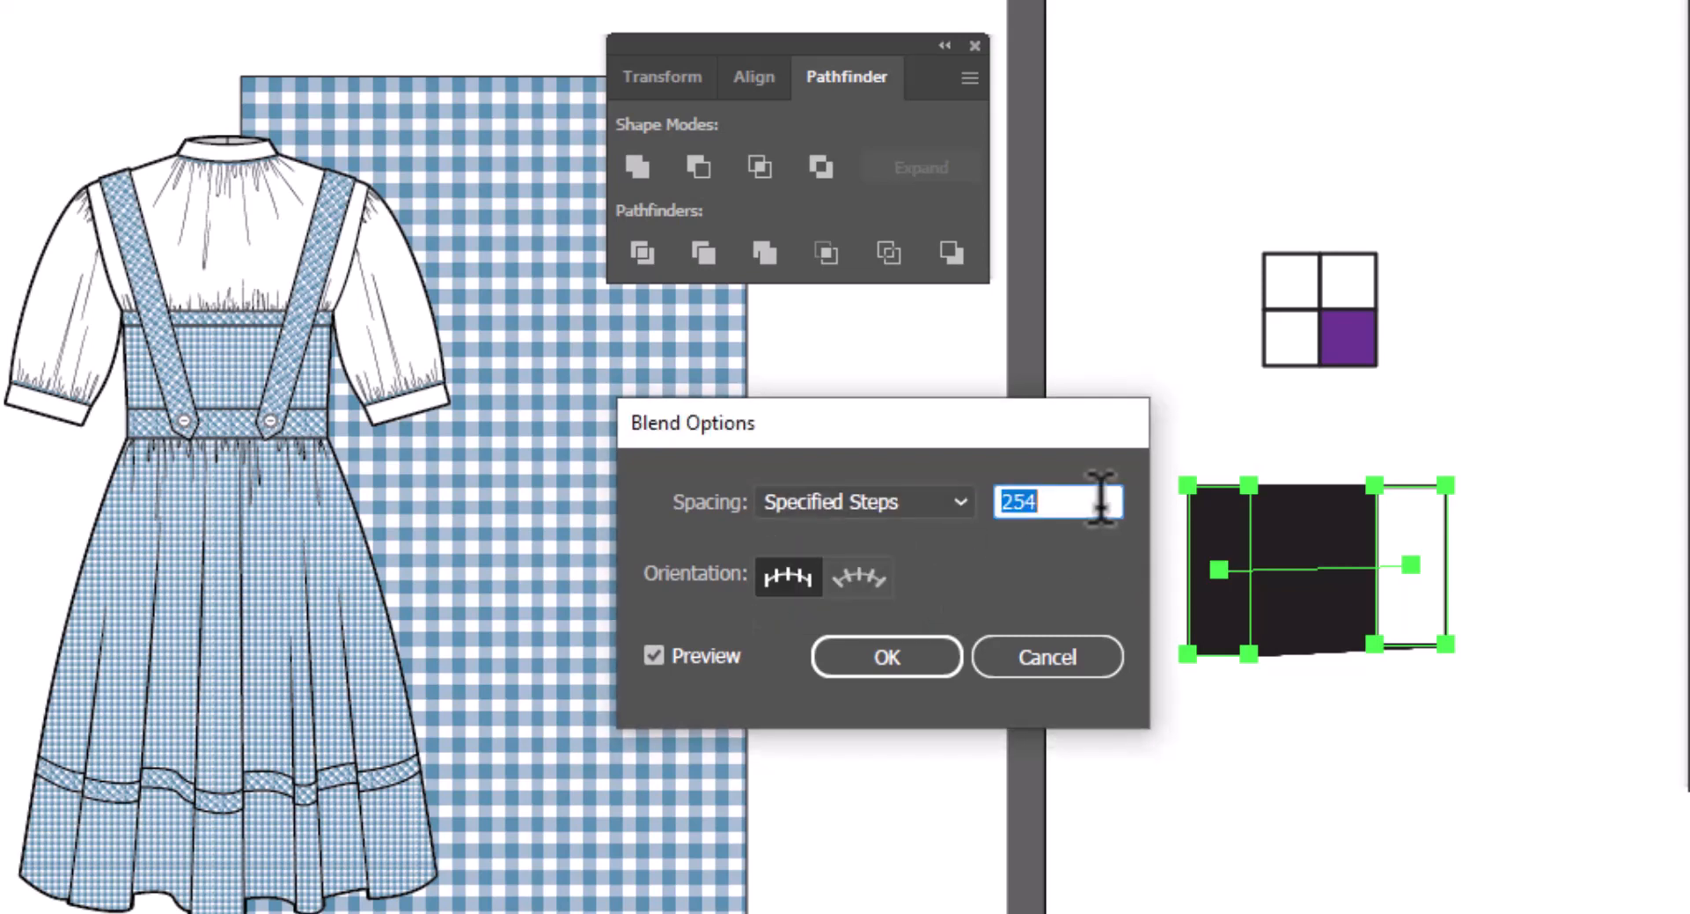
type("1")
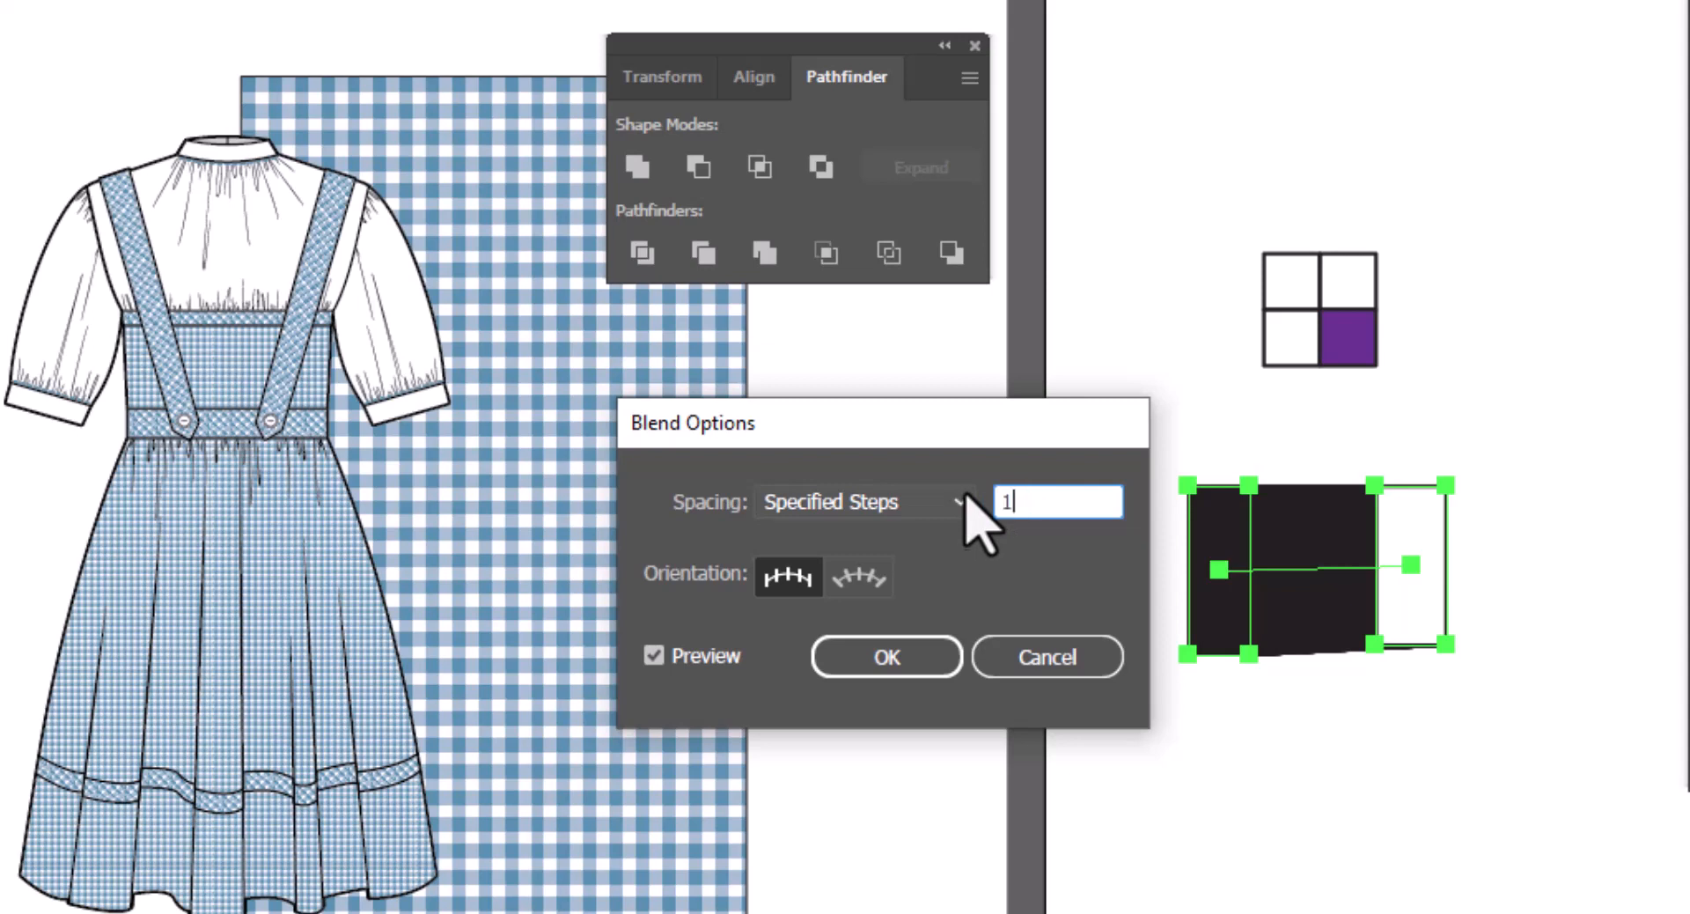
left_click(654, 655)
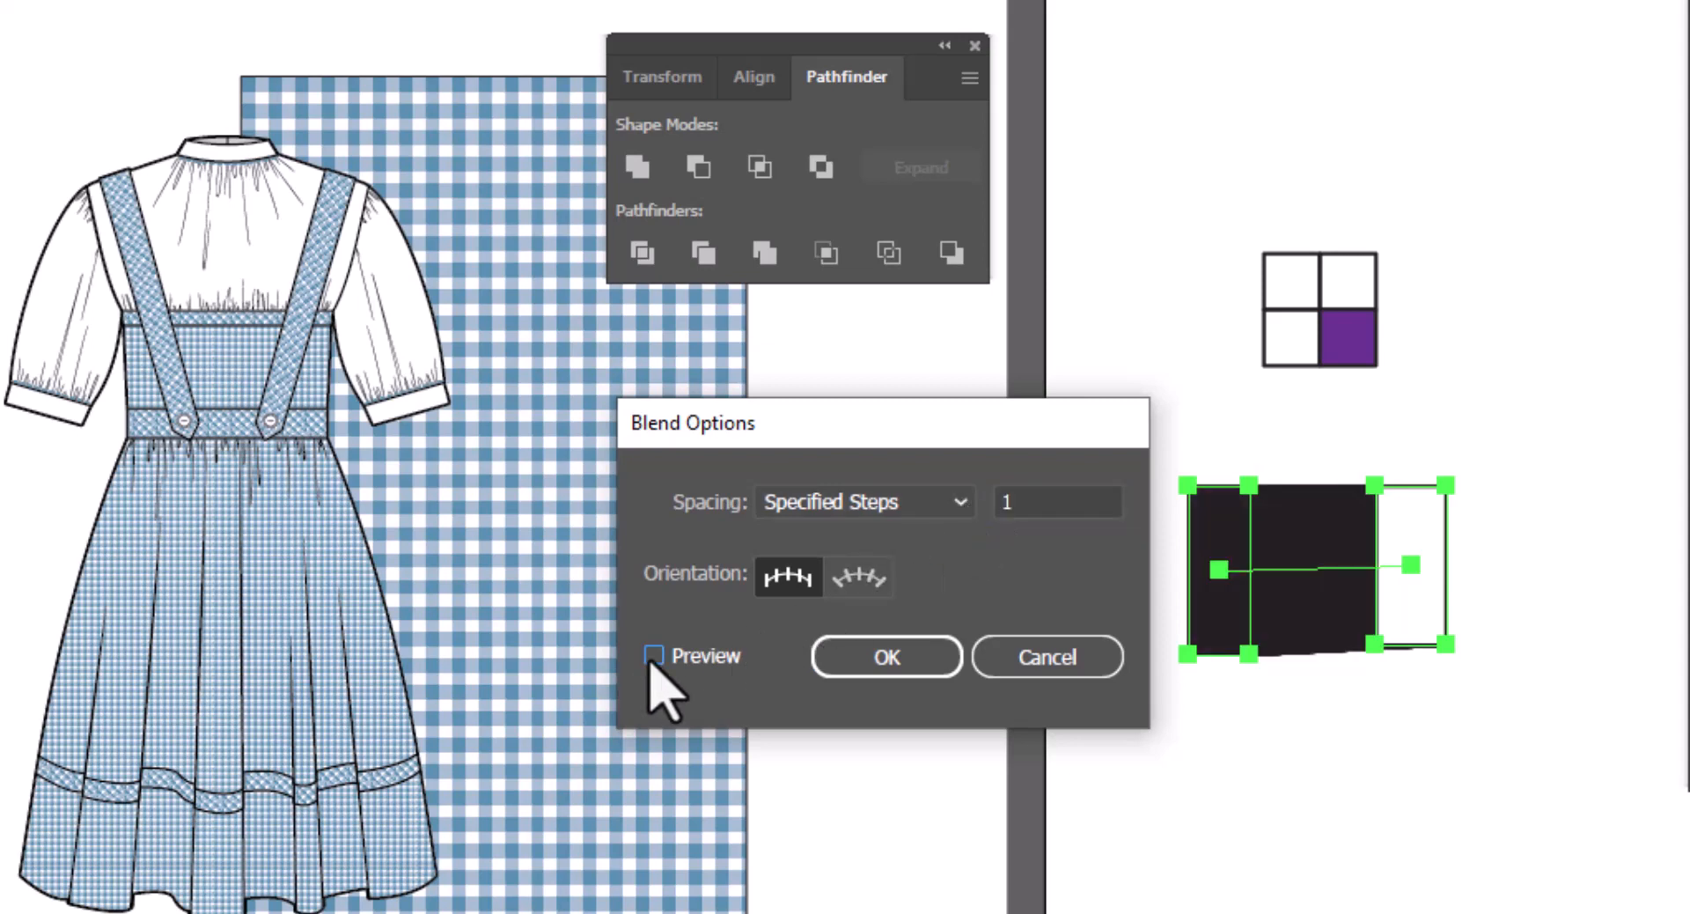
left_click(654, 654)
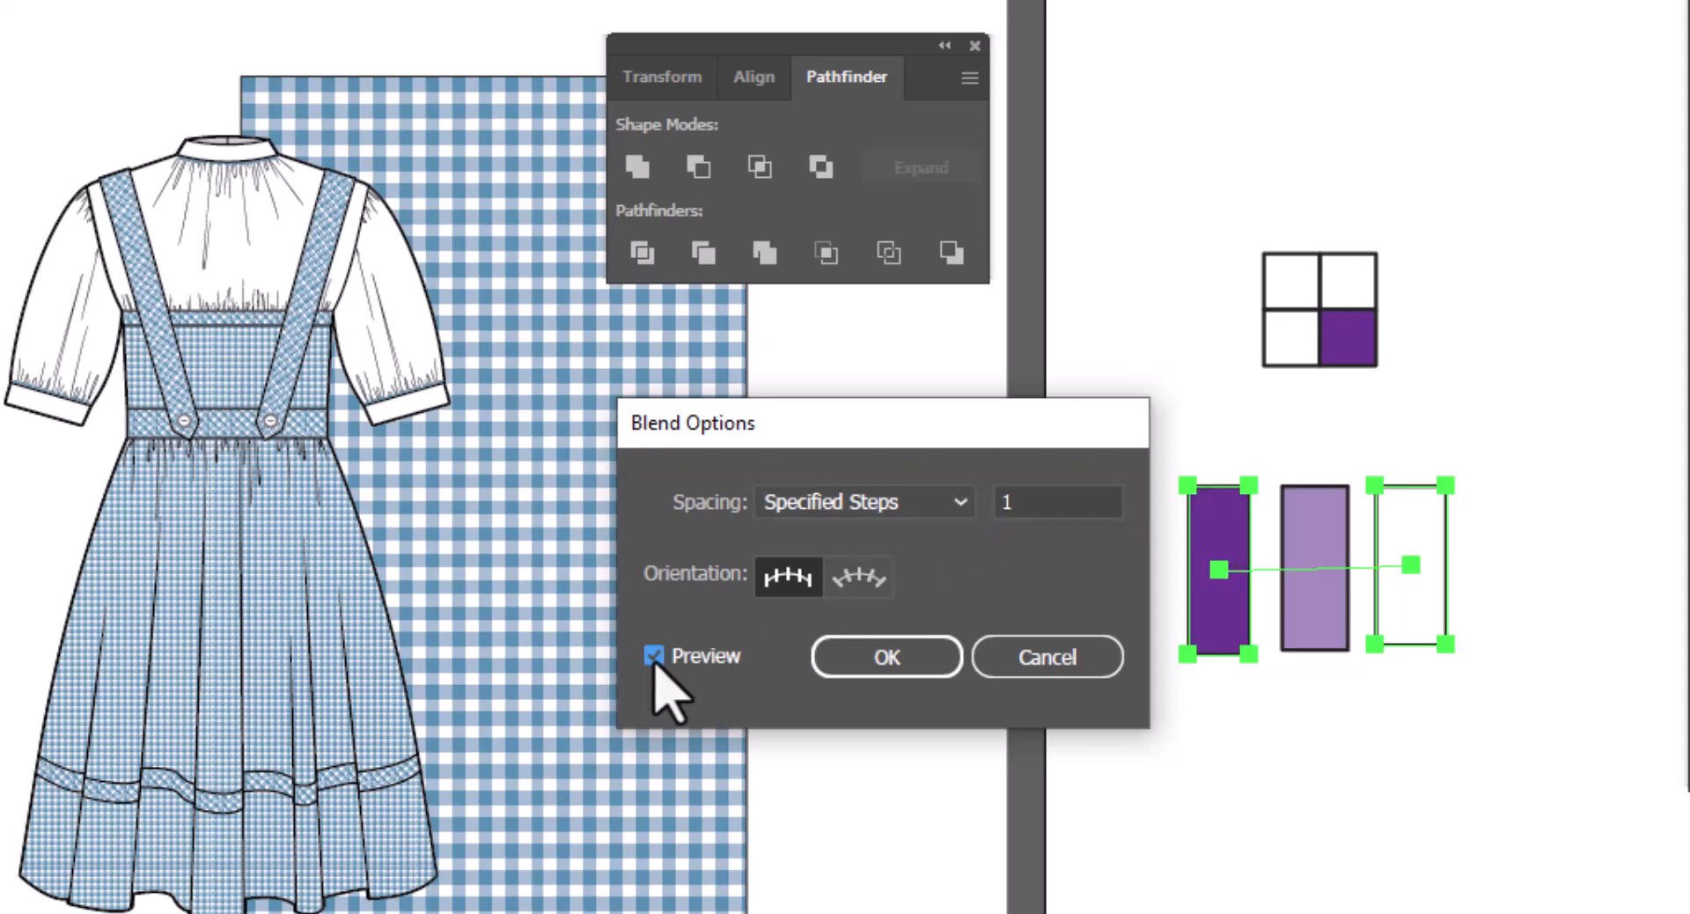
mouse_move(1336, 636)
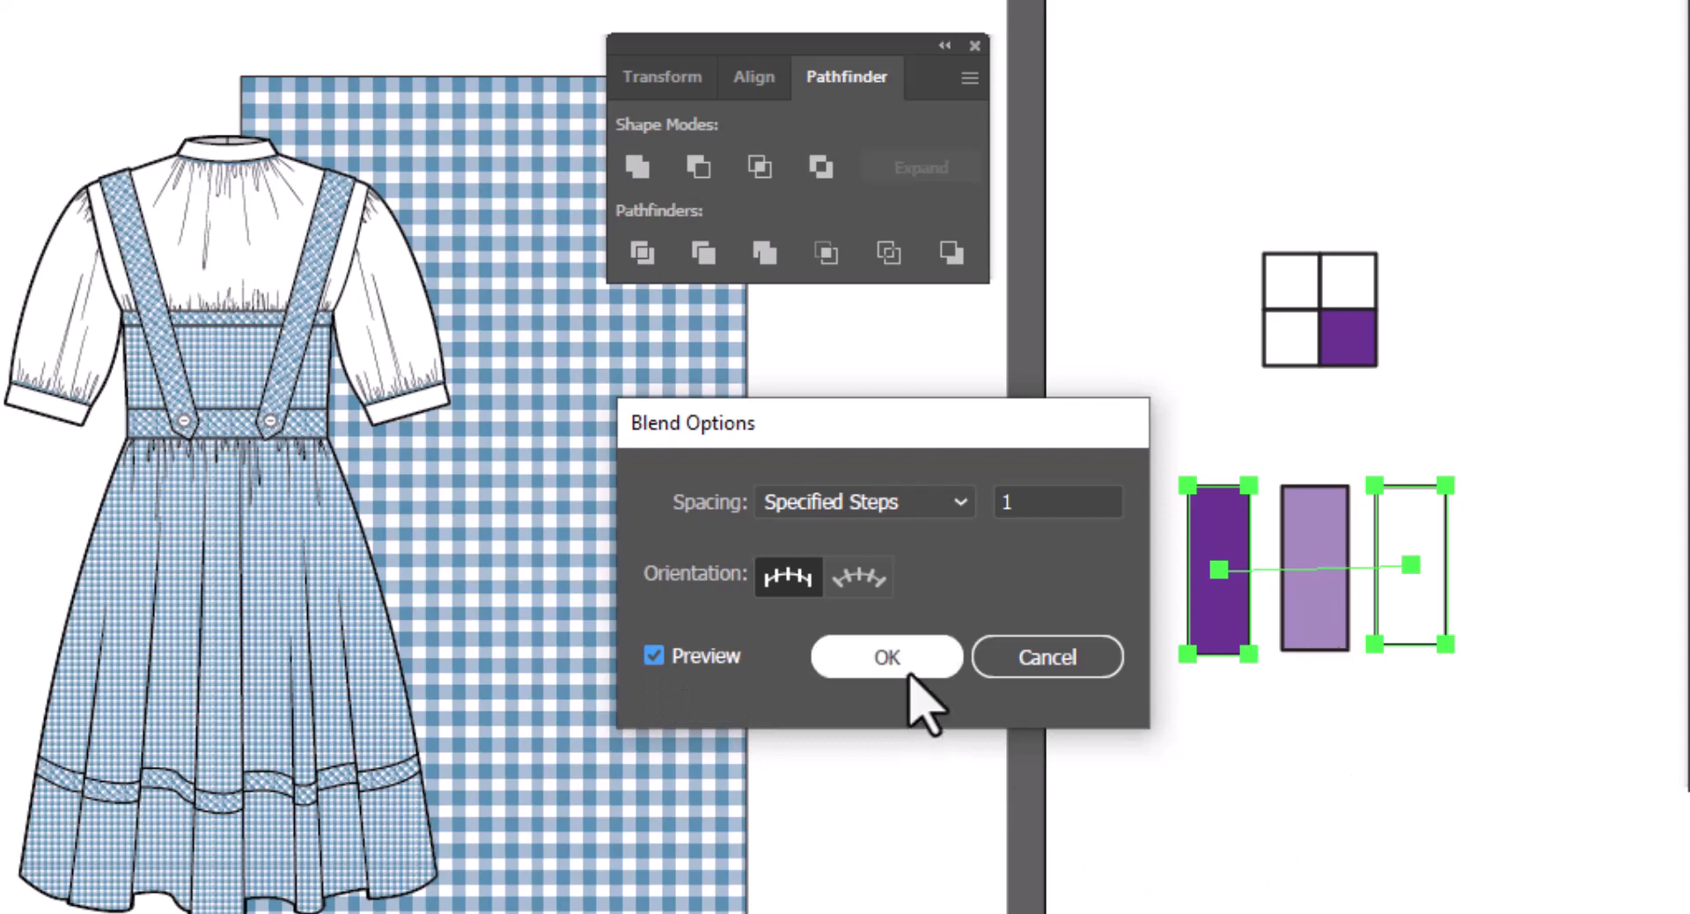
left_click(885, 658)
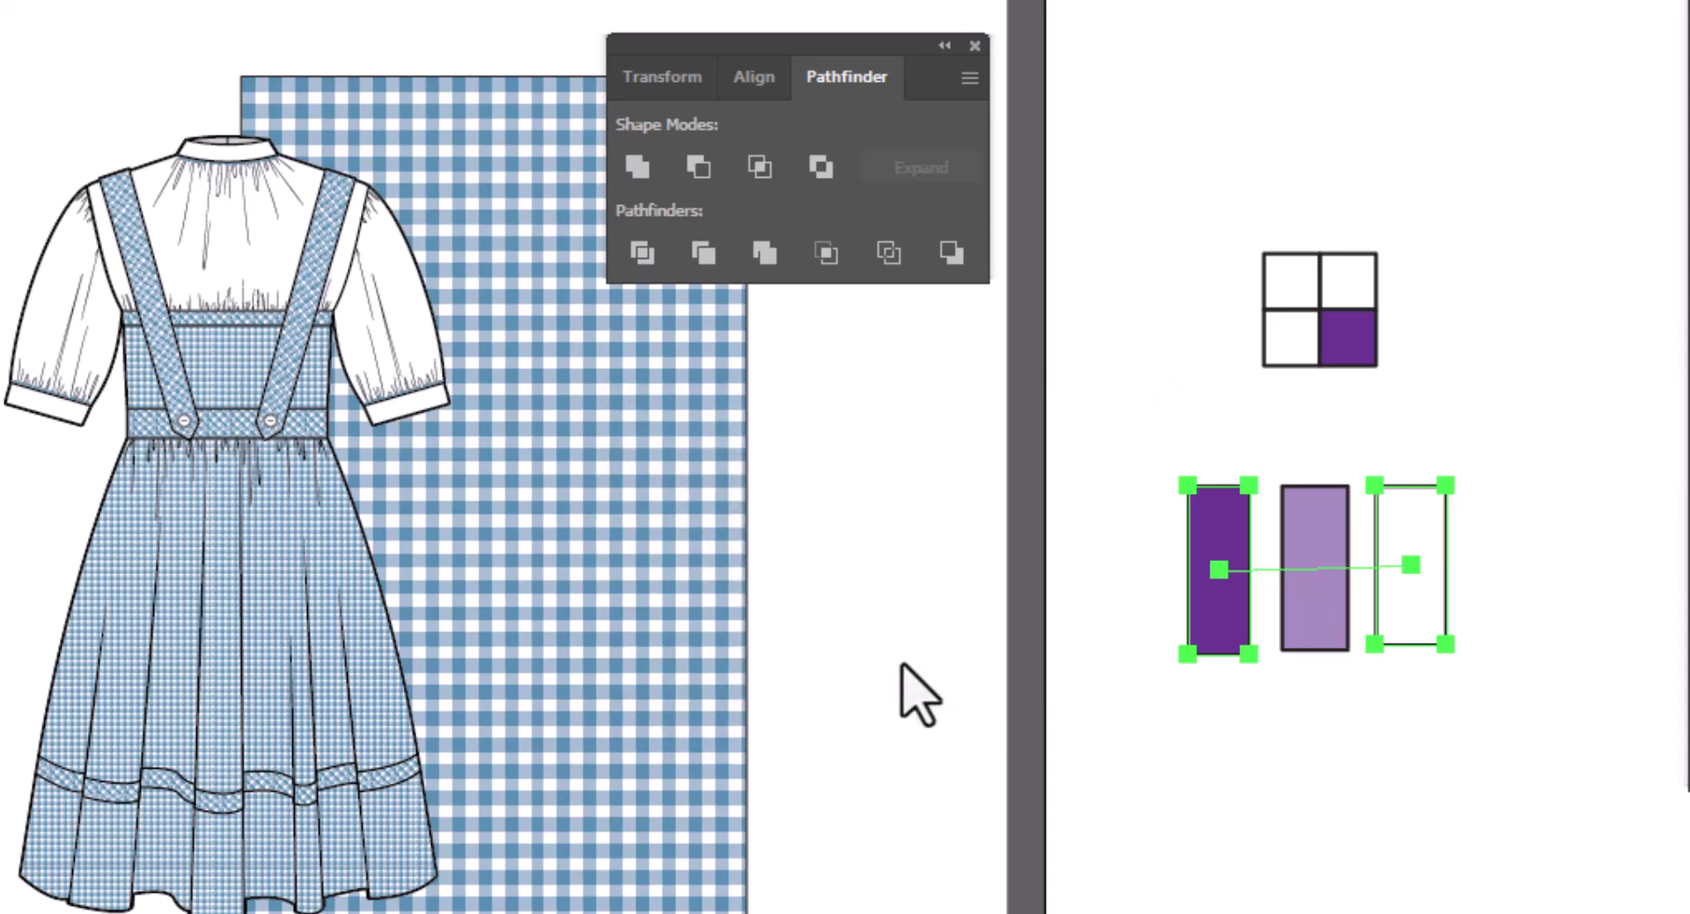
mouse_move(1008, 447)
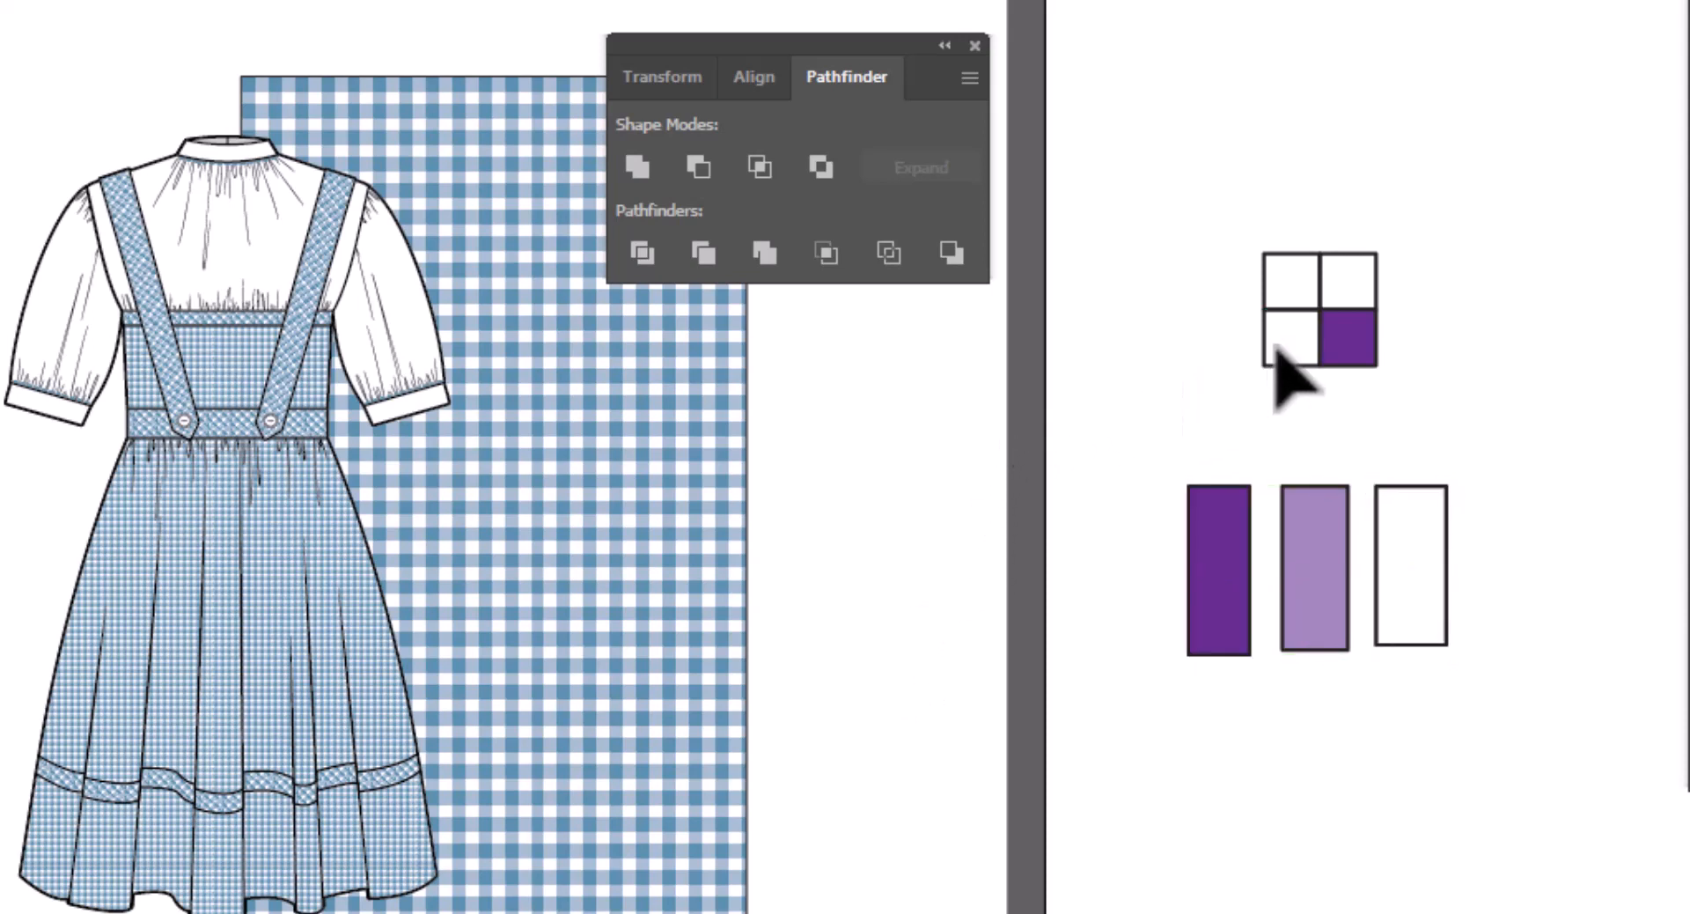
Select the bottom-left square and switch to the Eyedropper to sample light purple.
left_click(1293, 340)
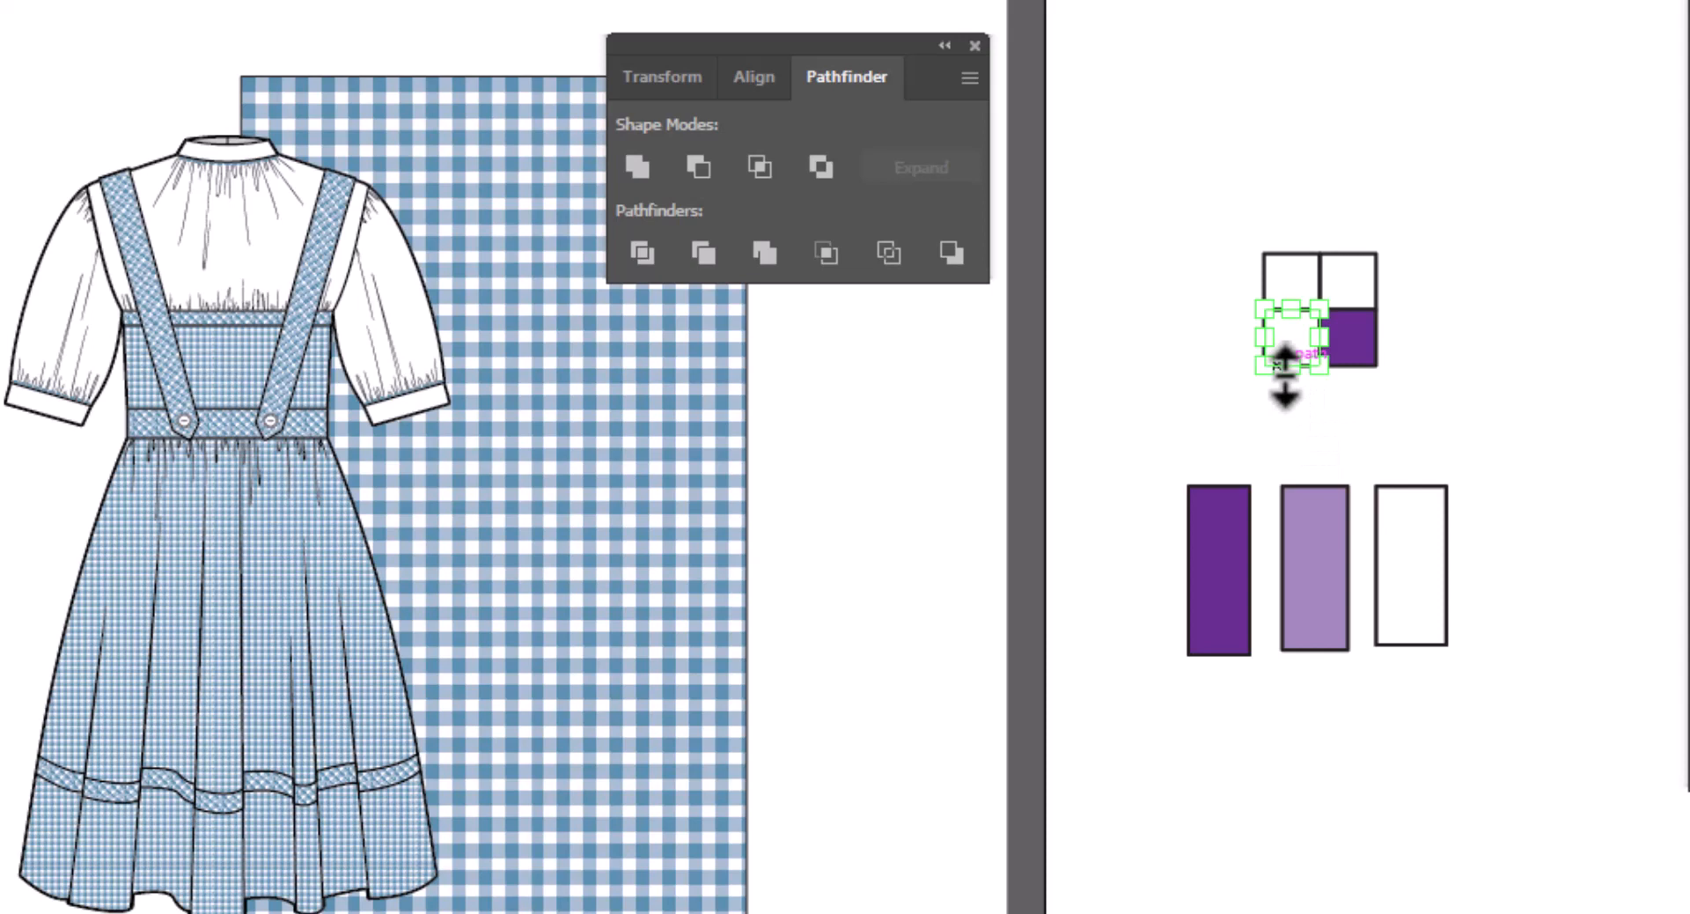
key("i")
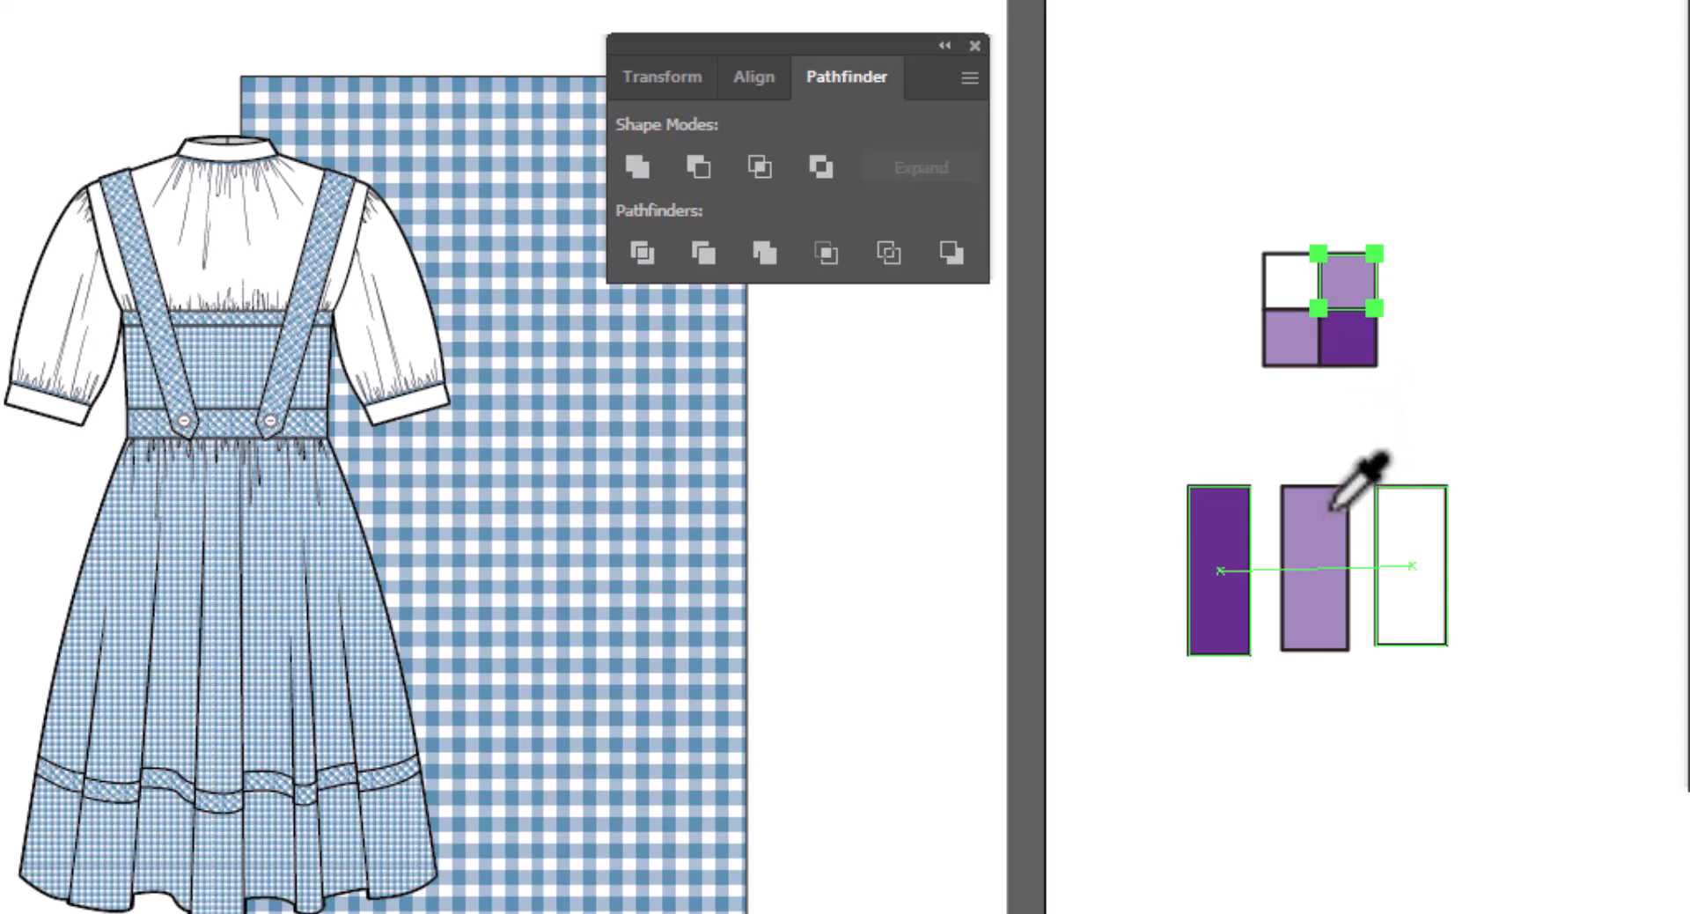
mouse_move(1347, 496)
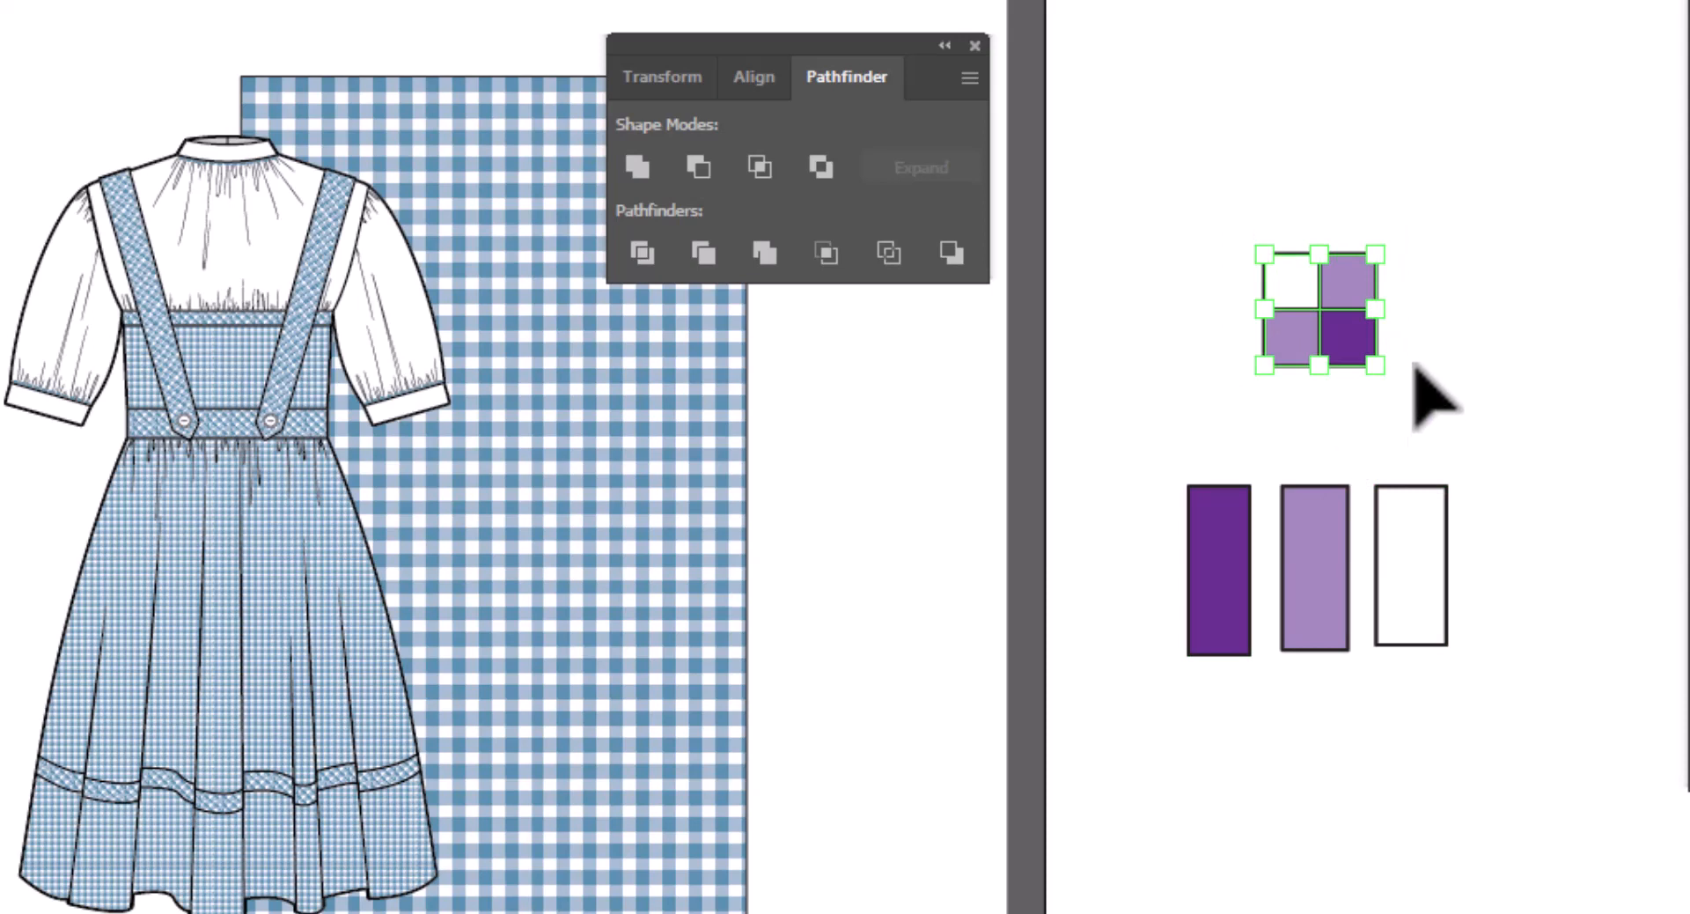
mouse_move(1482, 398)
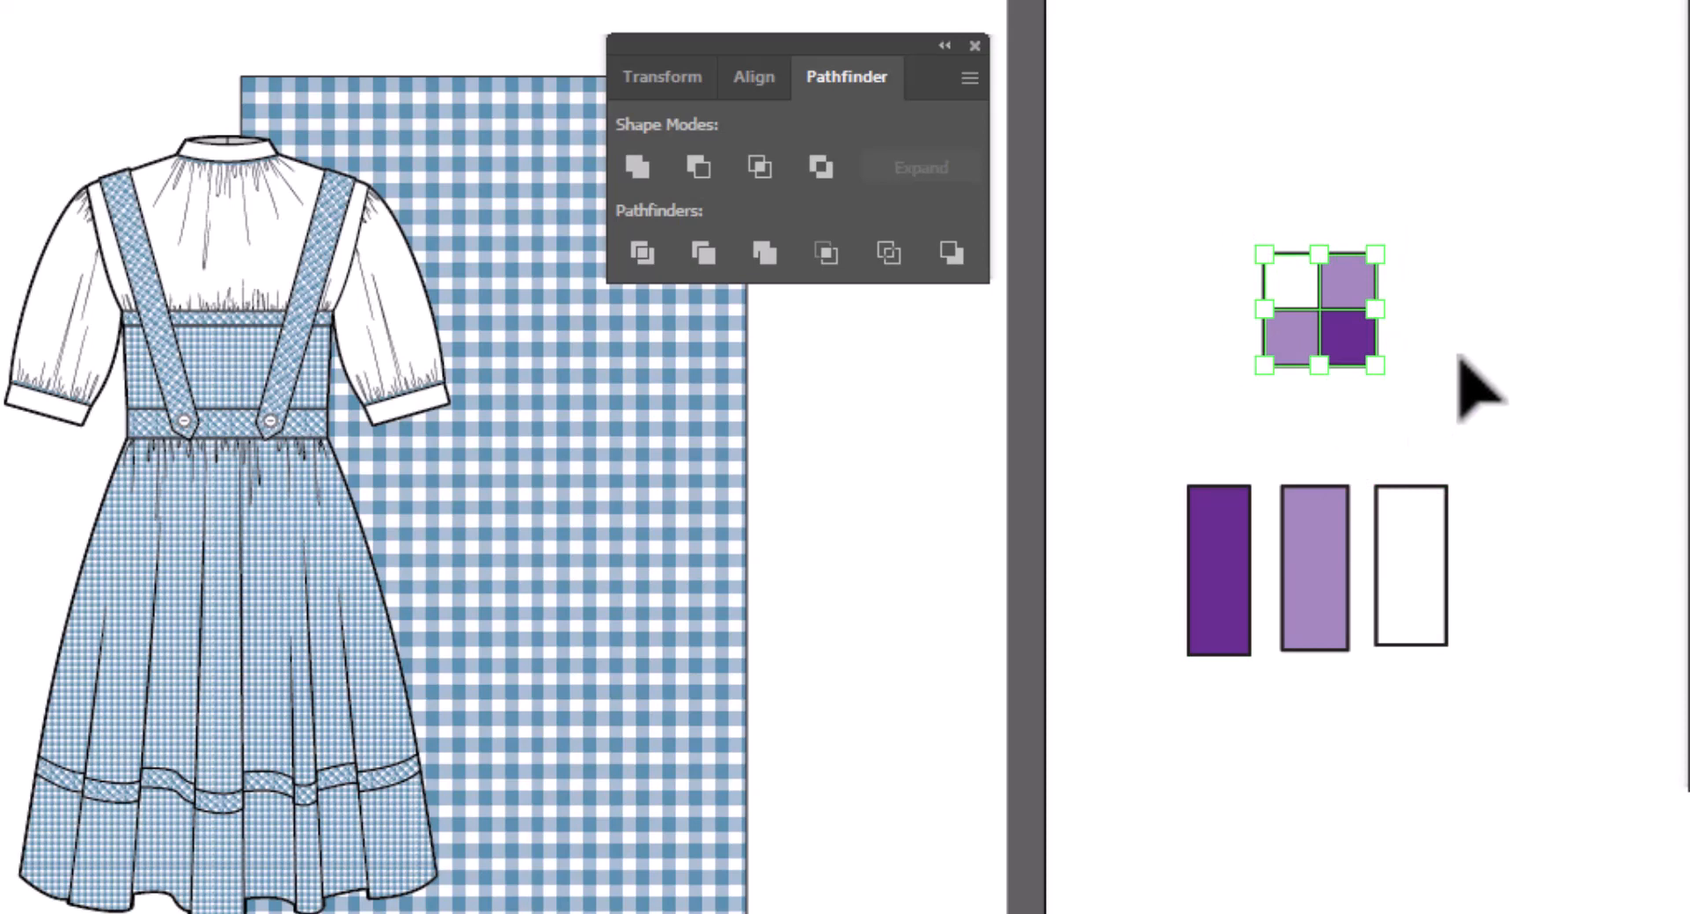
mouse_move(1471, 388)
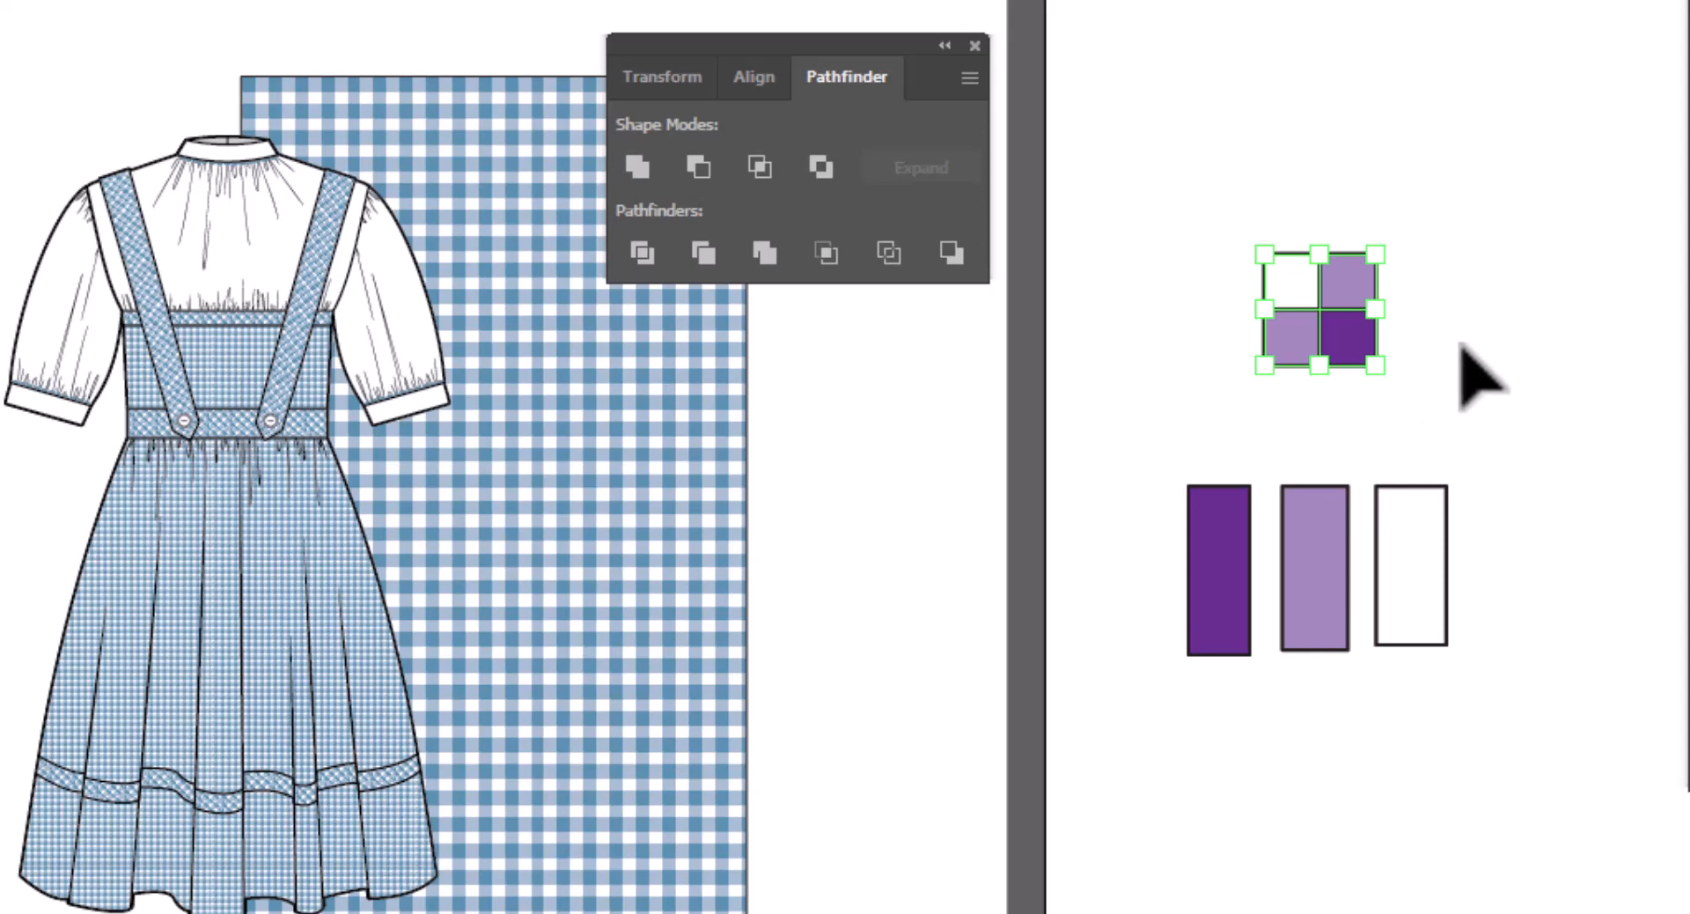
mouse_move(1358, 431)
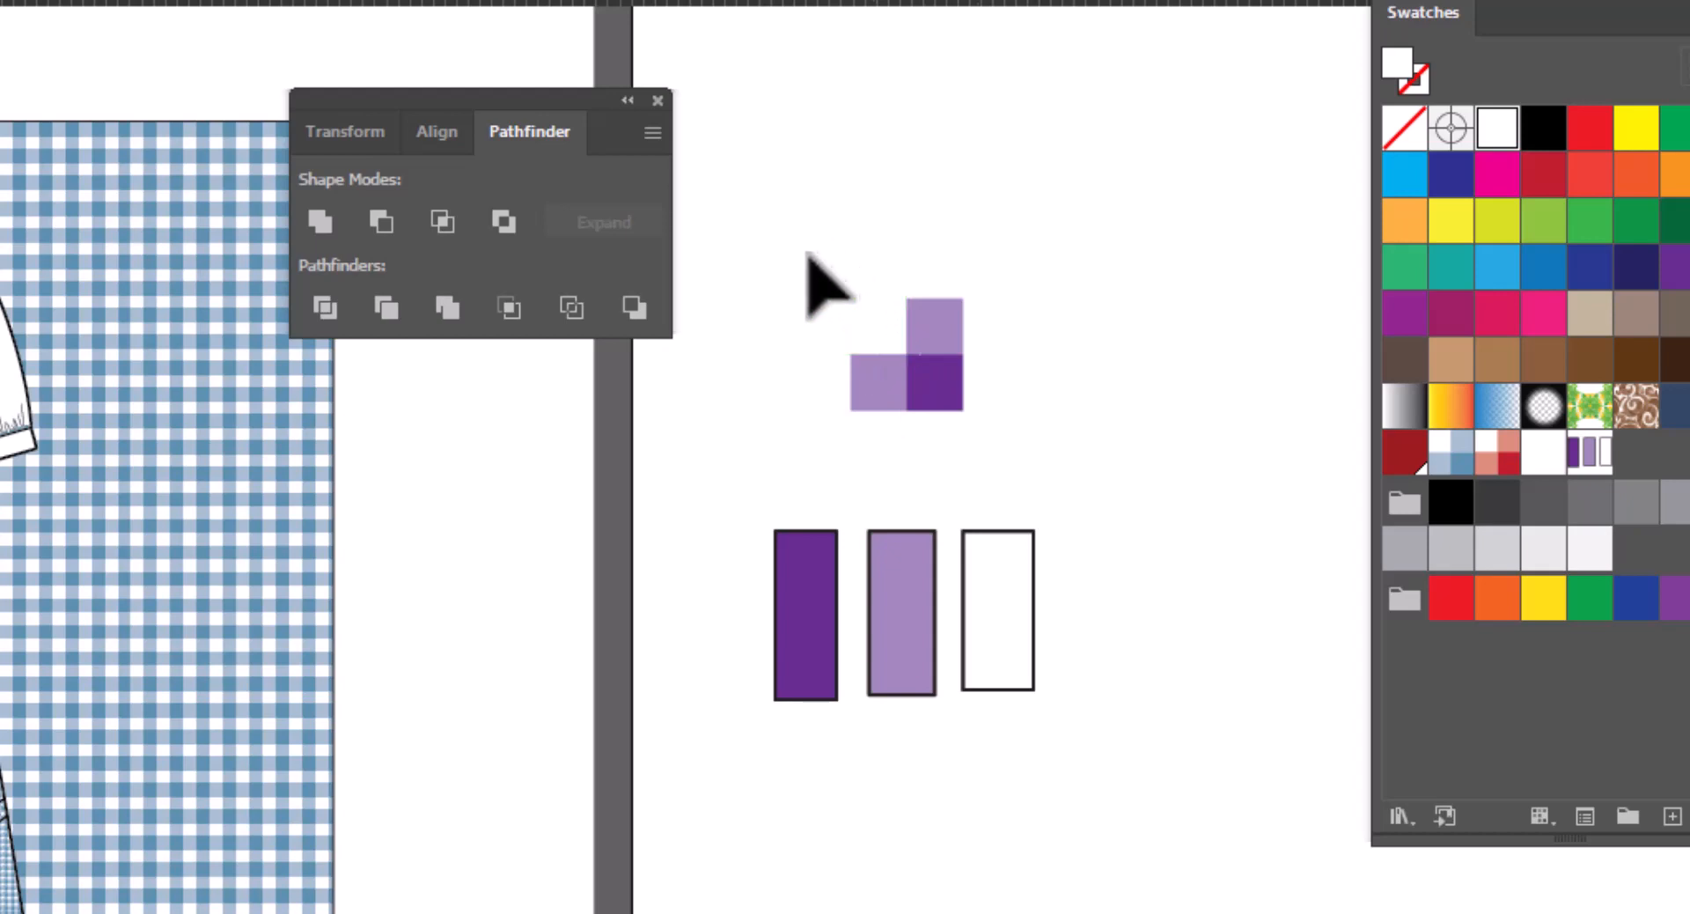
Select the large rectangle and fill it with the gingham pattern swatch.
left_click(903, 355)
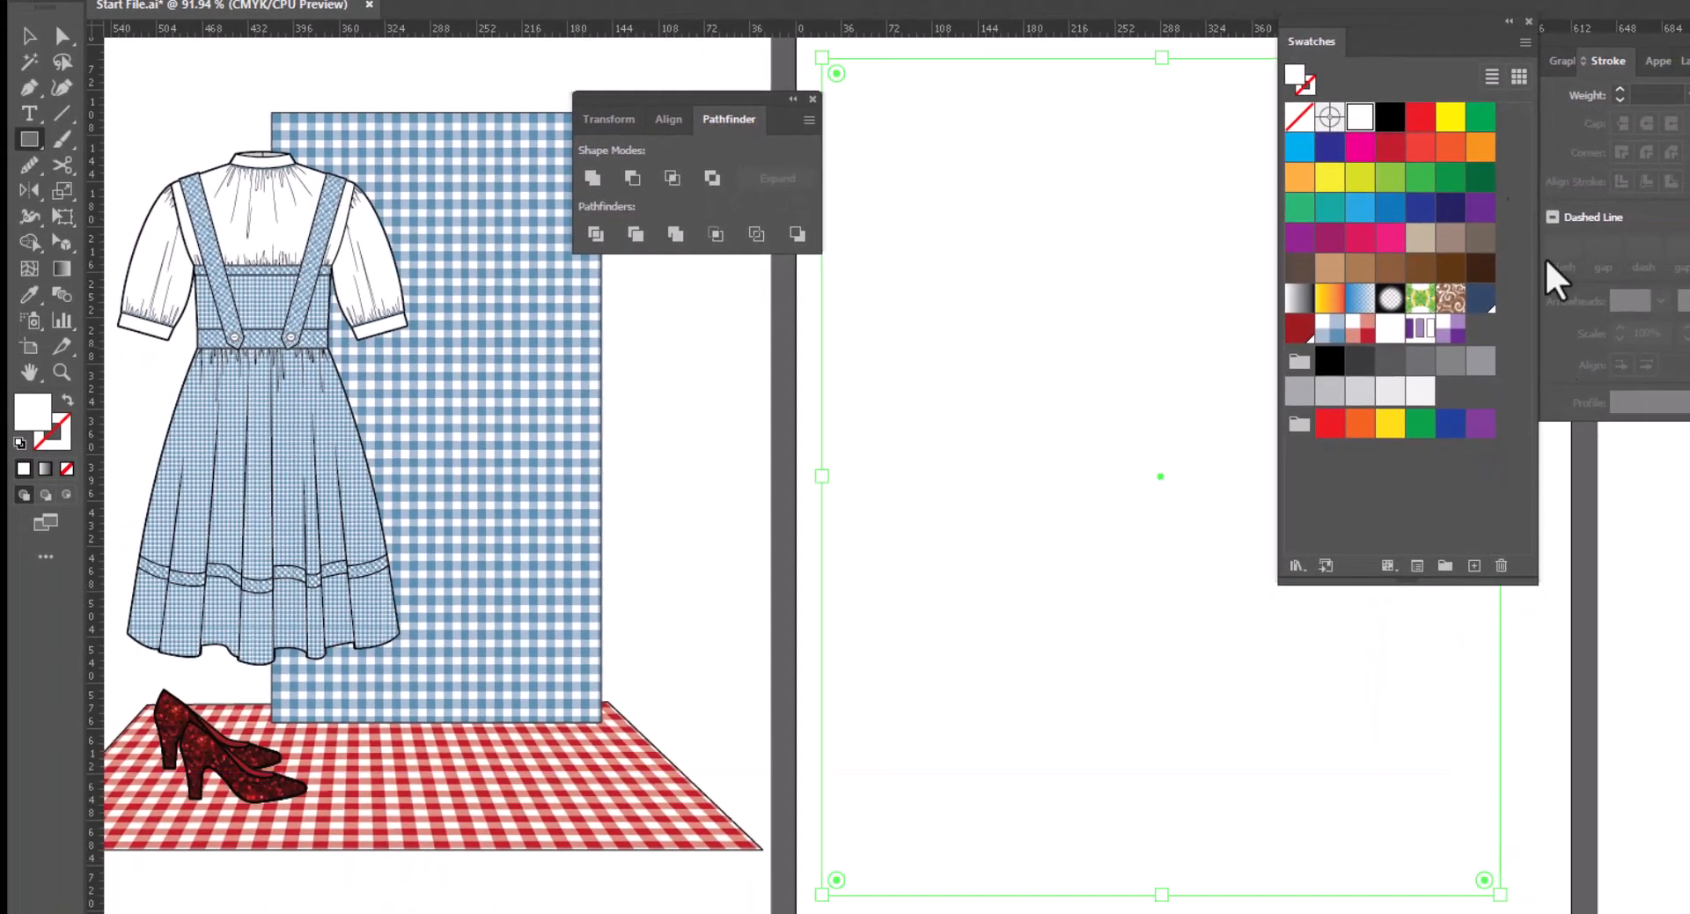
left_click(1455, 331)
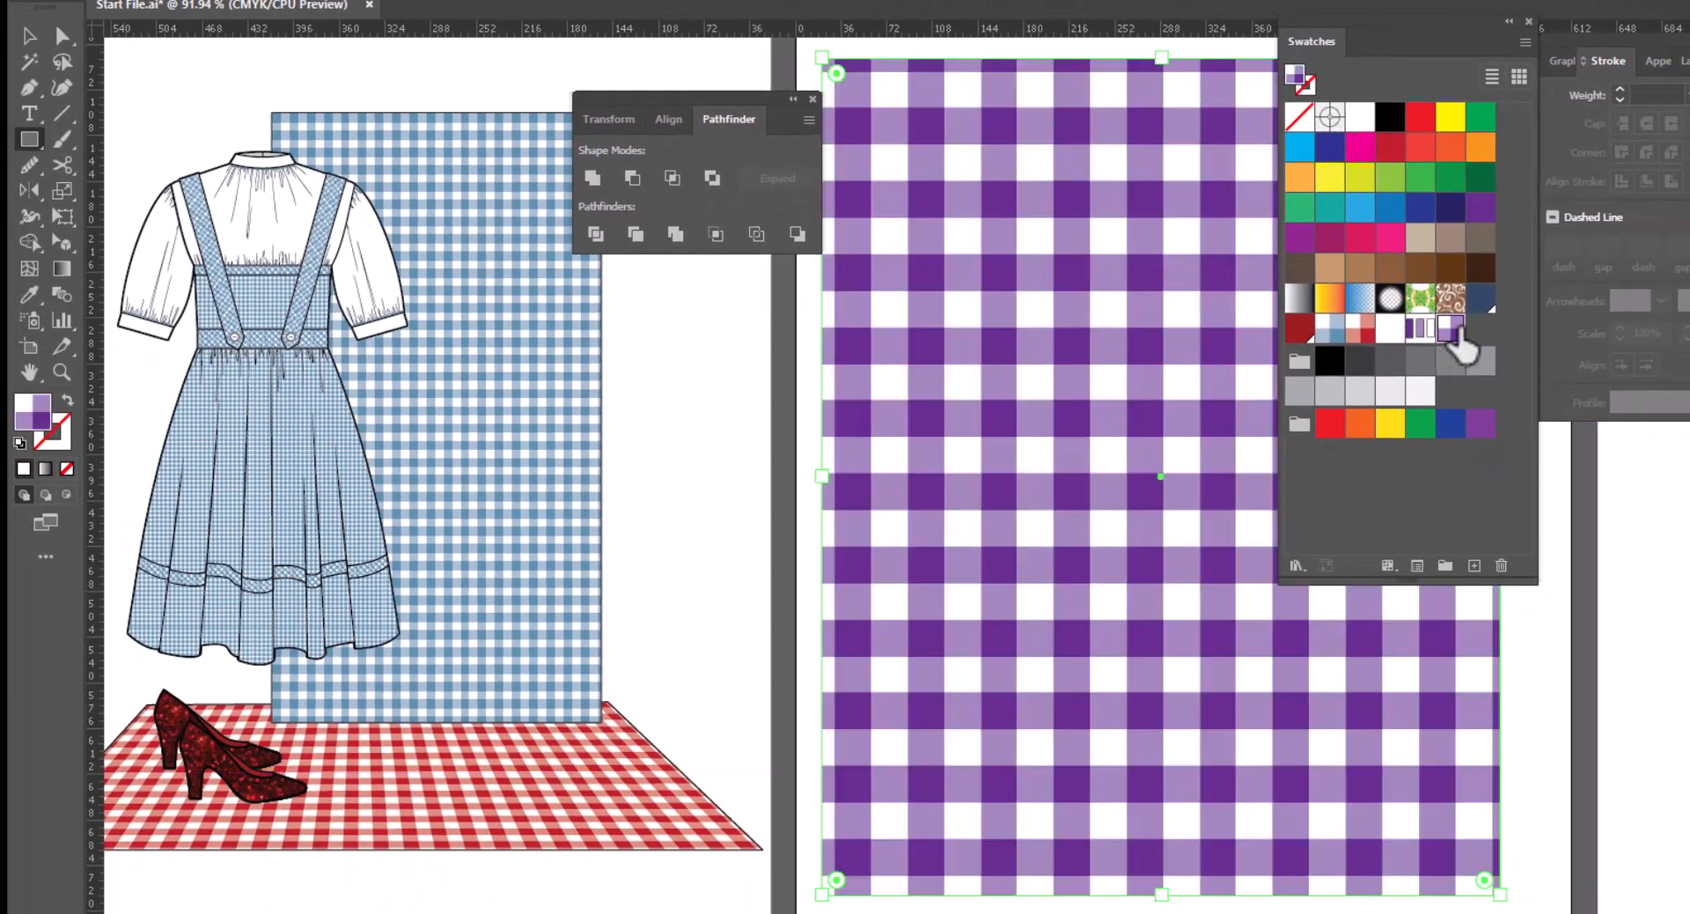